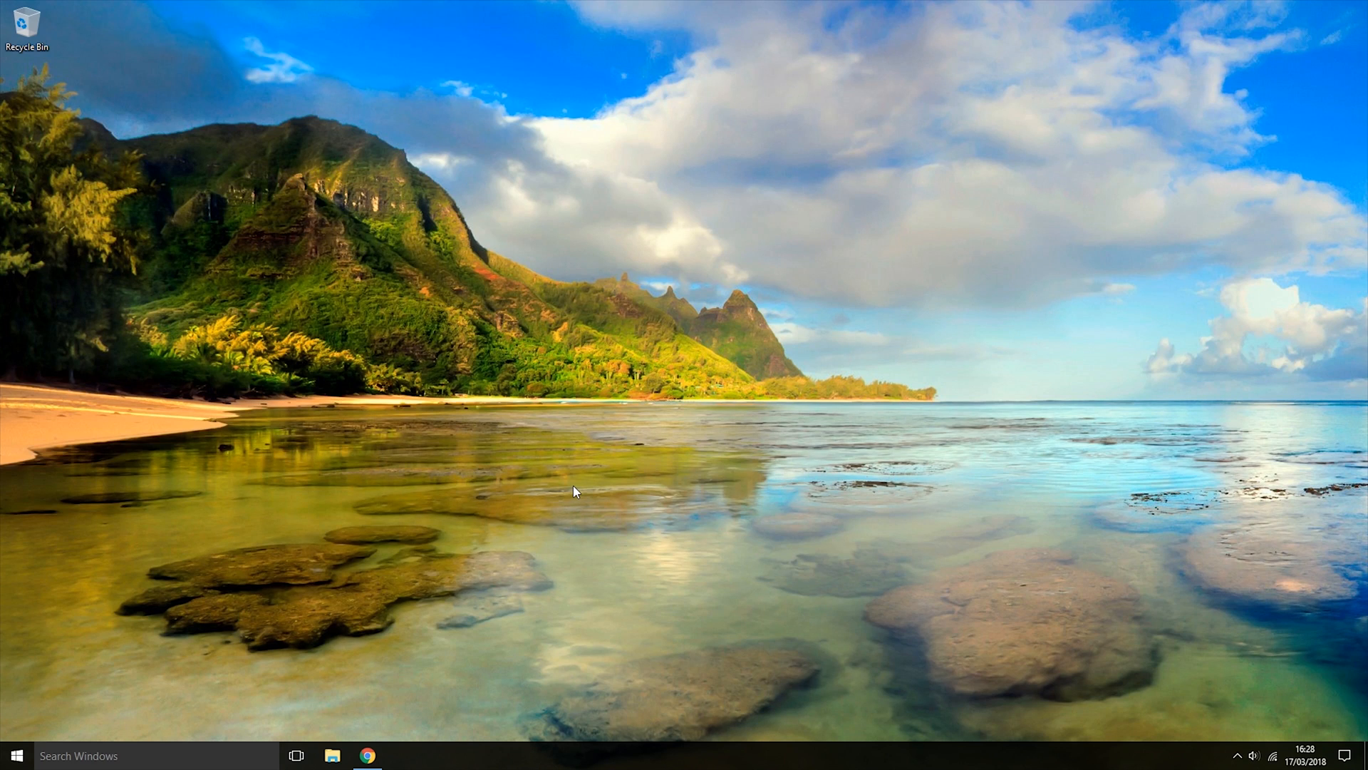
pyautogui.moveTo(581, 489)
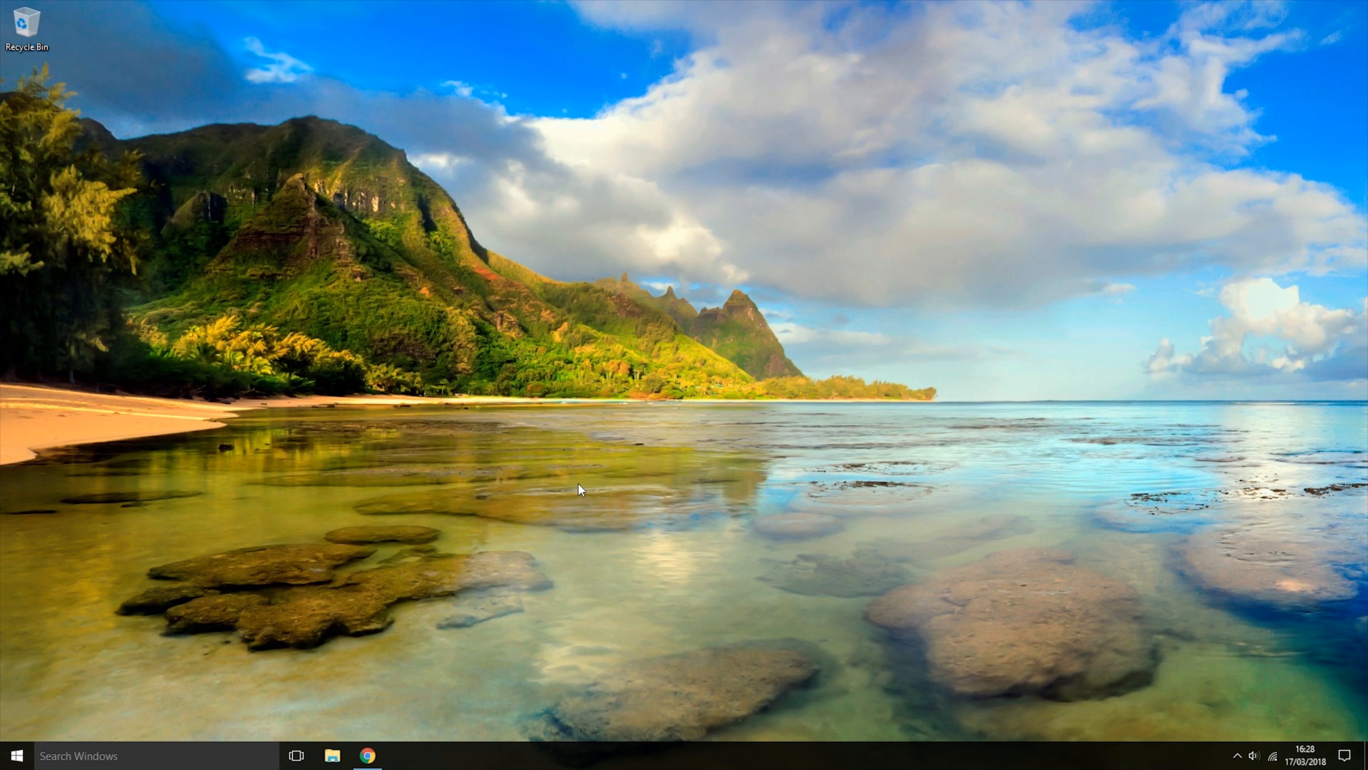
pyautogui.moveTo(305, 726)
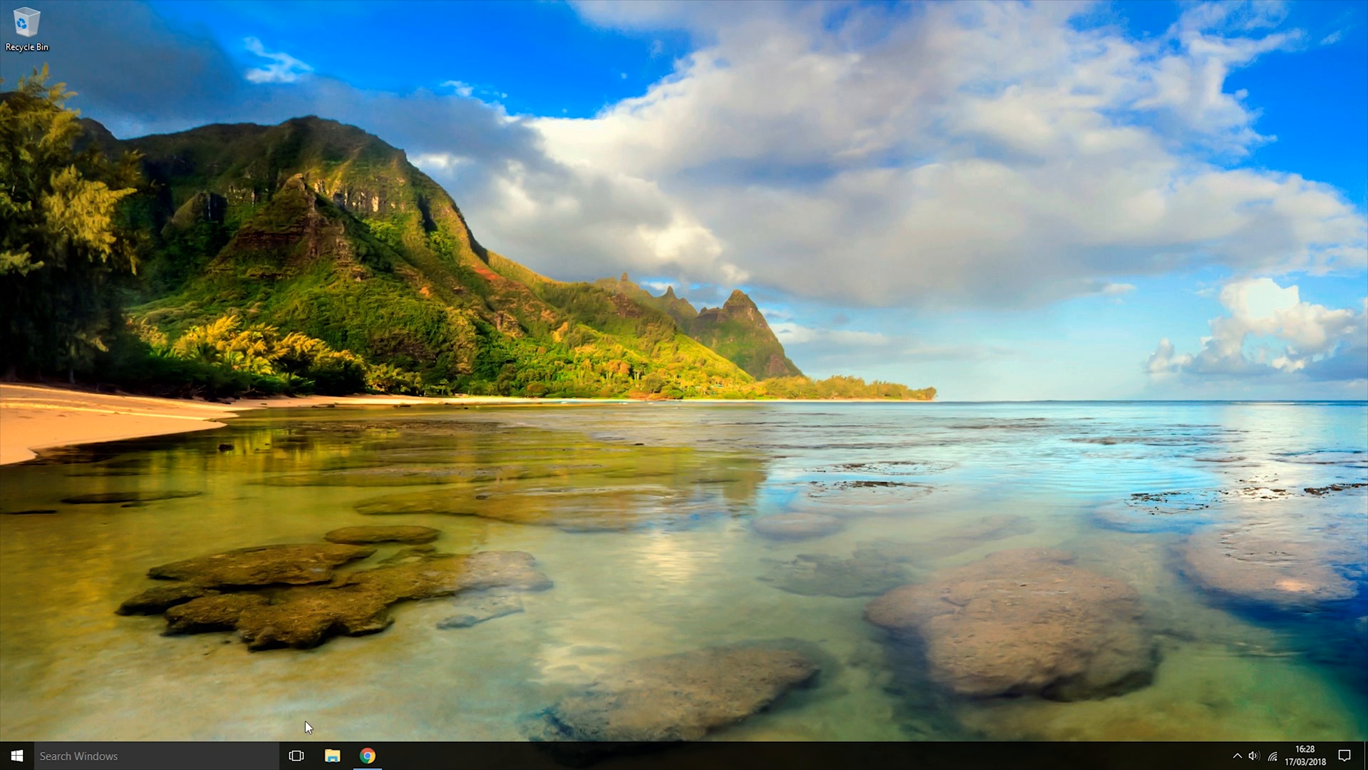
# Show This PC in File Explorer with its folders and drives, including the Windows 10 USB
pyautogui.click(332, 755)
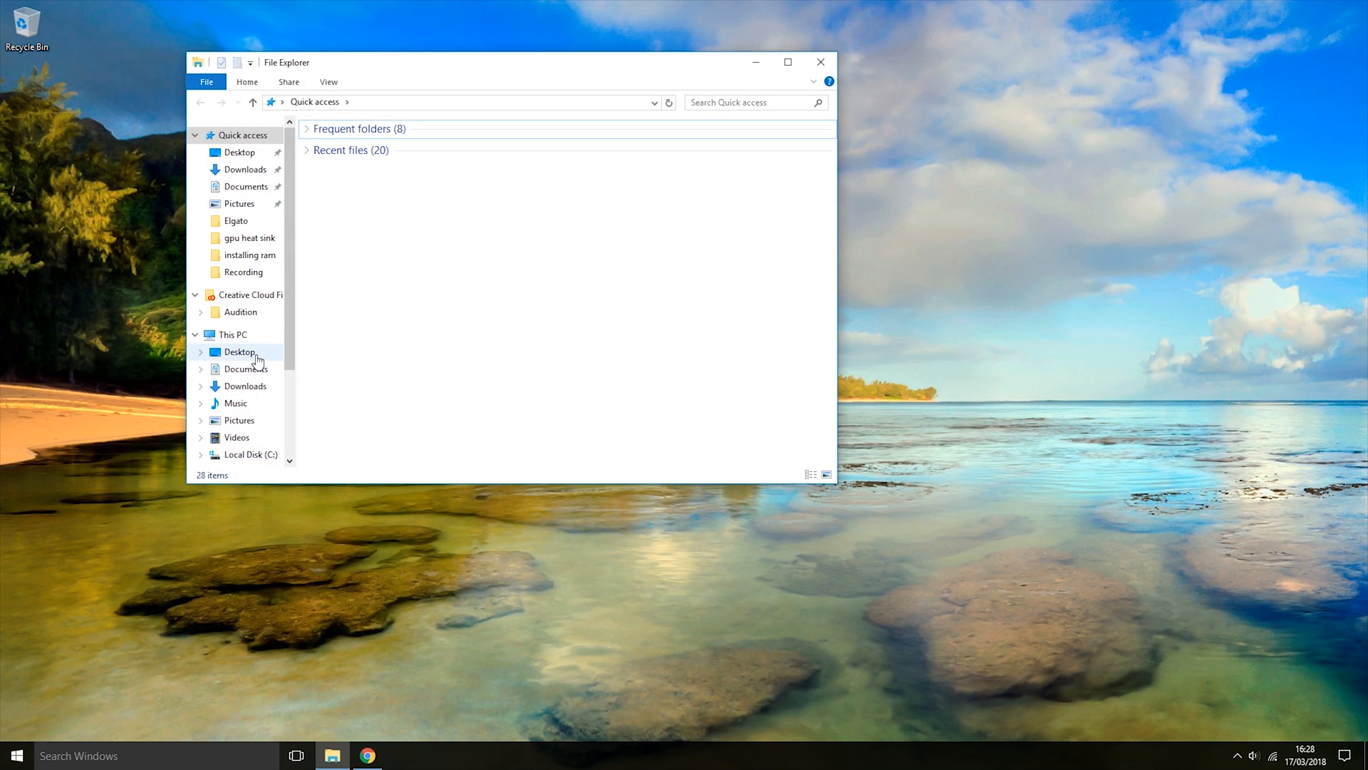
pyautogui.click(232, 334)
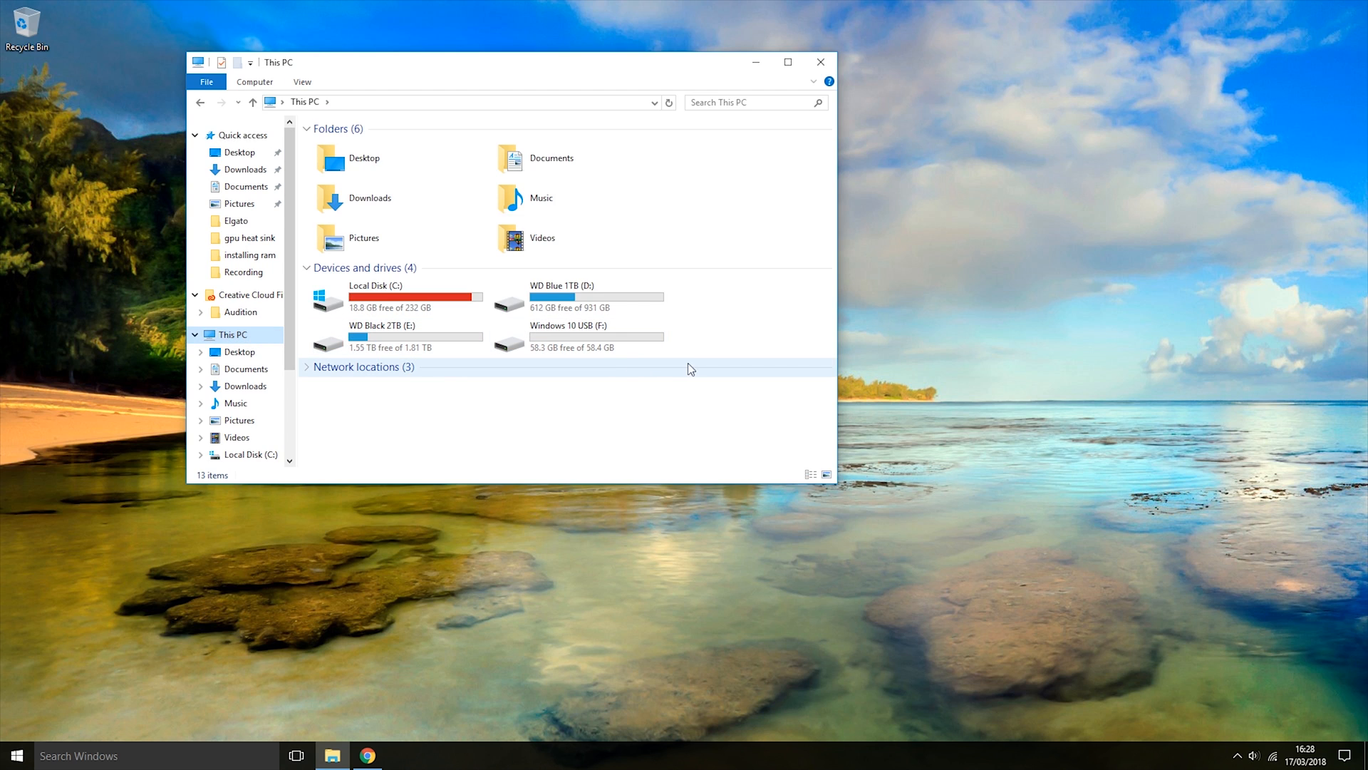
pyautogui.moveTo(690, 351)
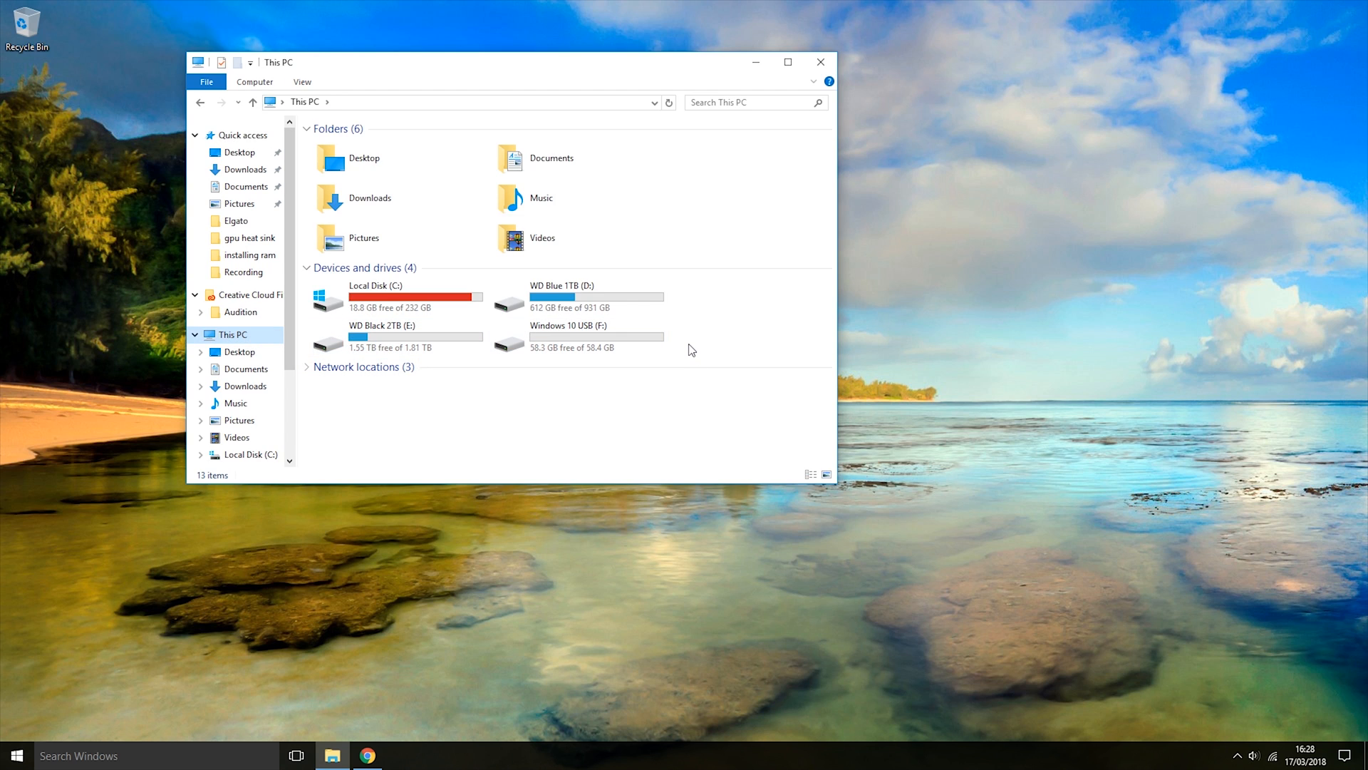
pyautogui.moveTo(580, 336)
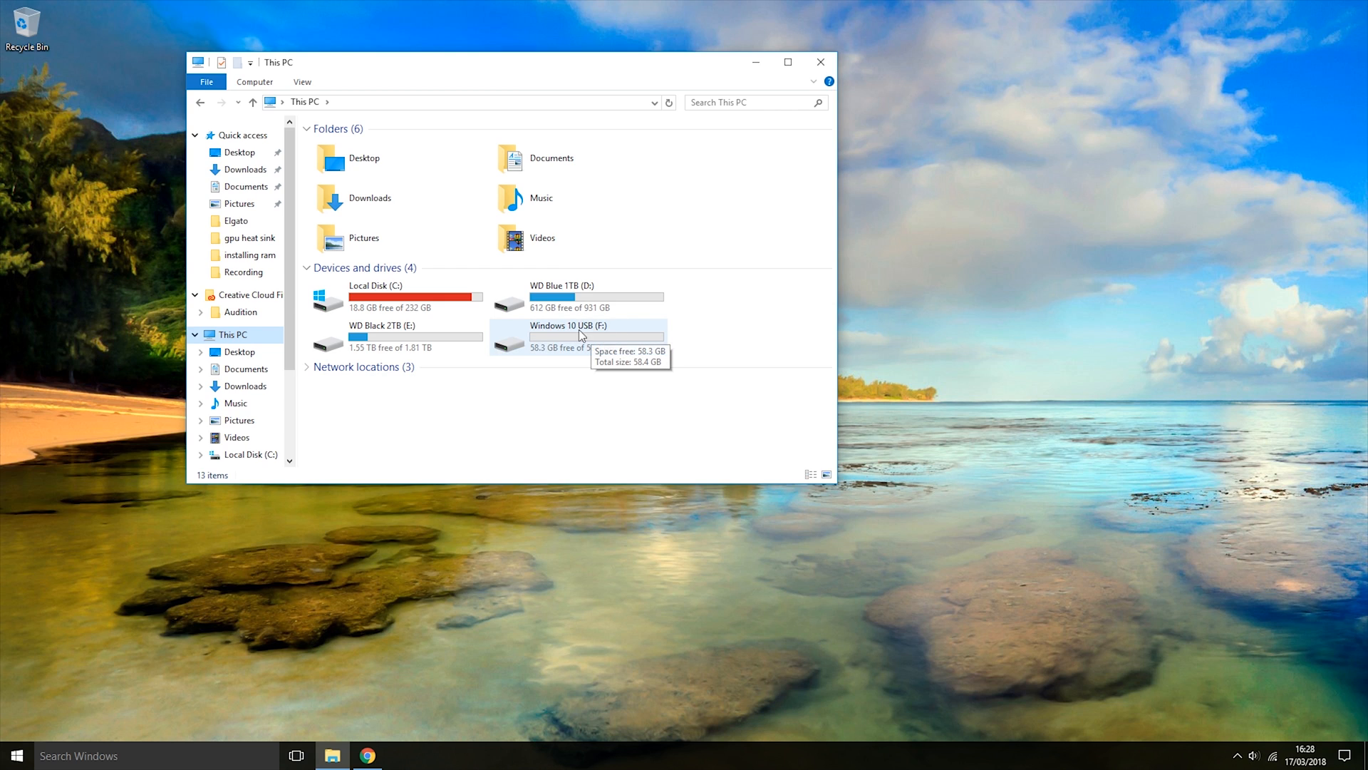
pyautogui.moveTo(524, 334)
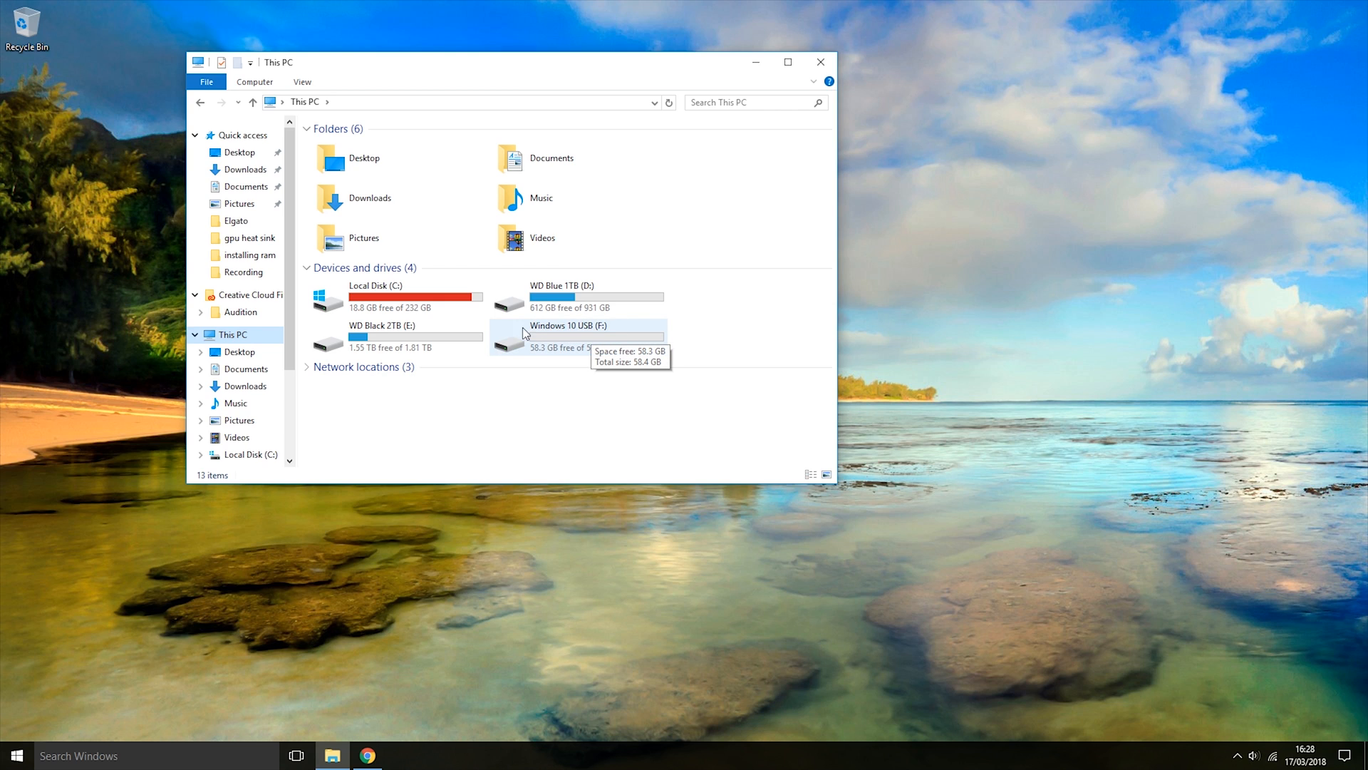
pyautogui.moveTo(710, 355)
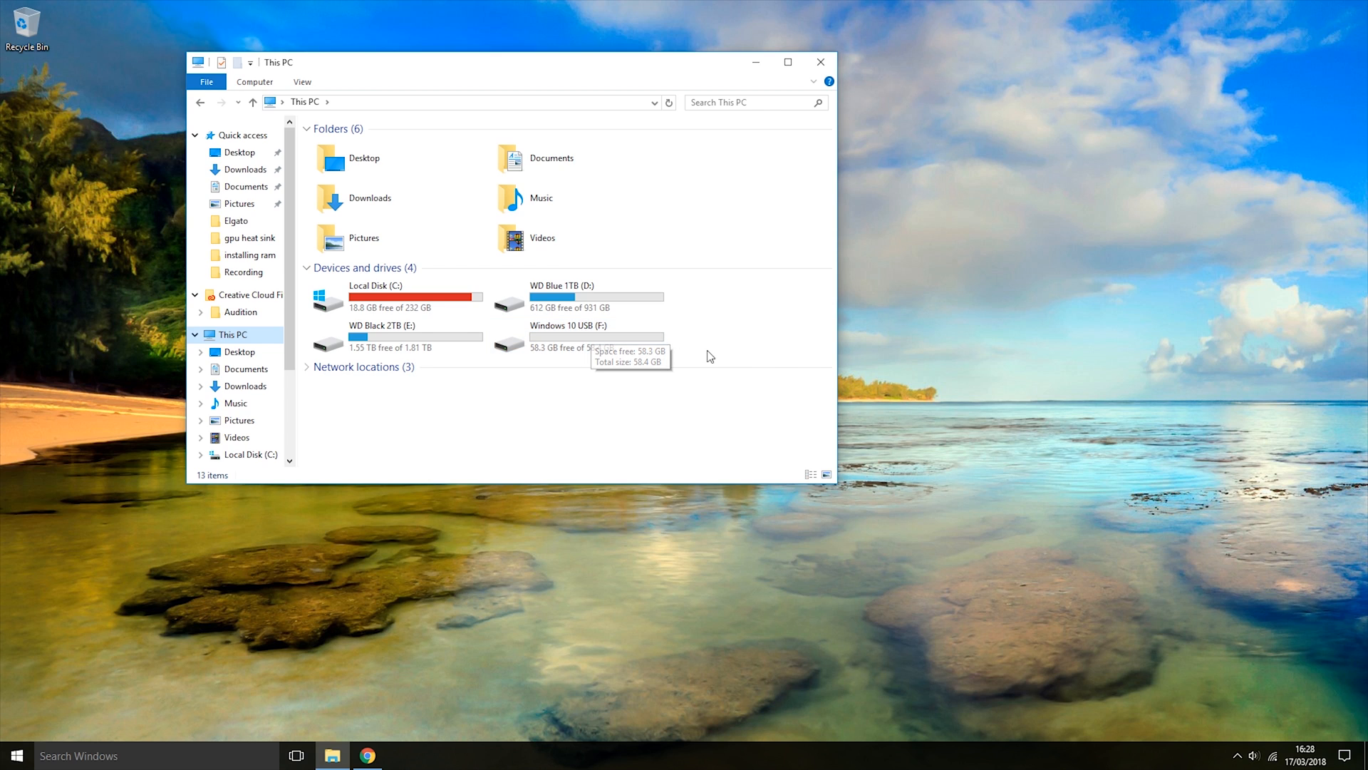
pyautogui.moveTo(695, 361)
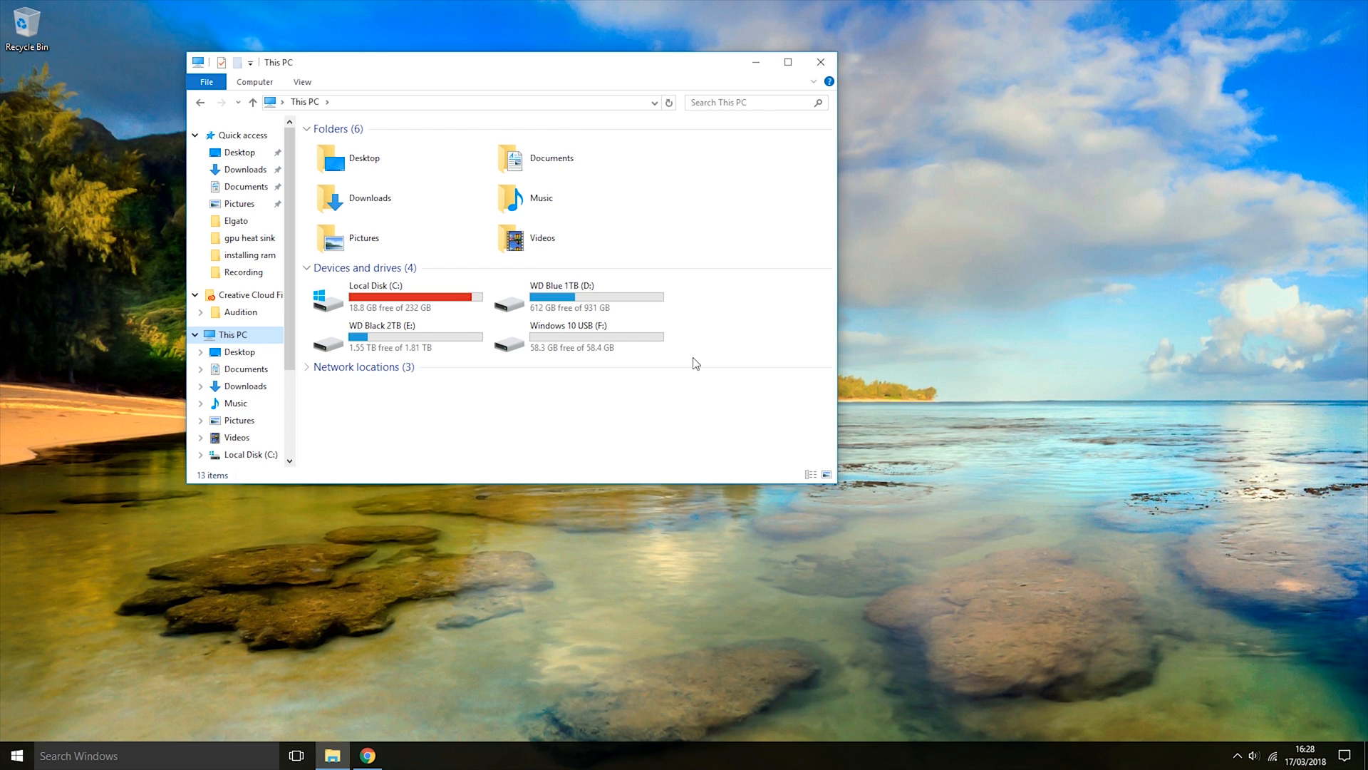
pyautogui.moveTo(685, 363)
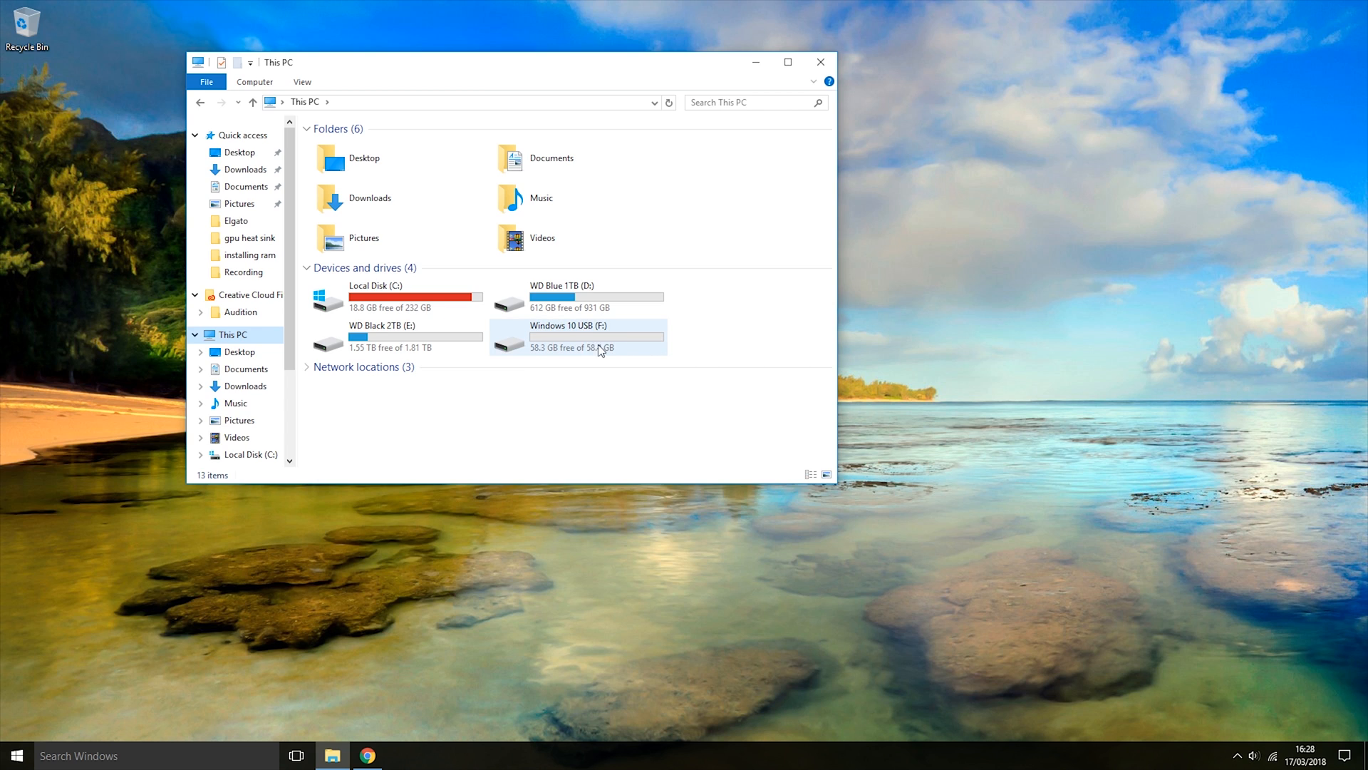
pyautogui.doubleClick(575, 337)
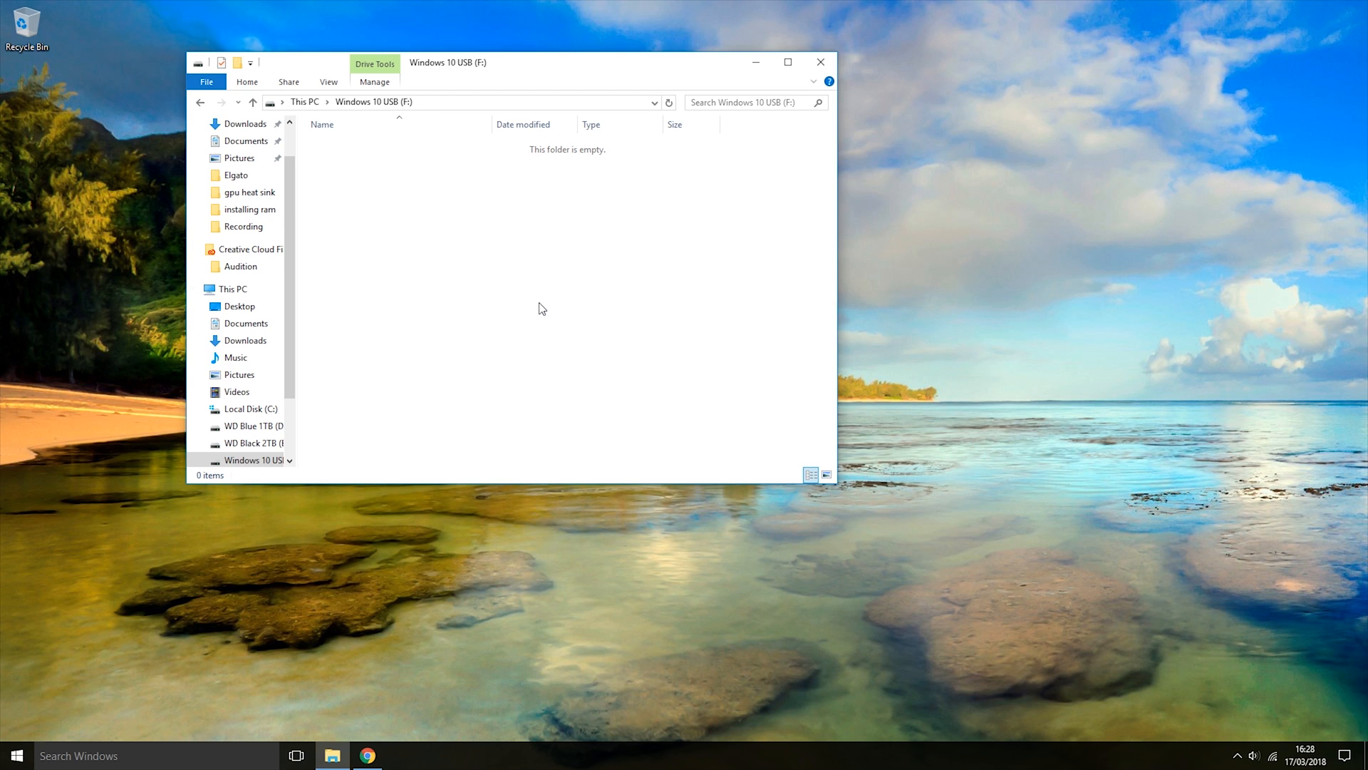
pyautogui.moveTo(512, 285)
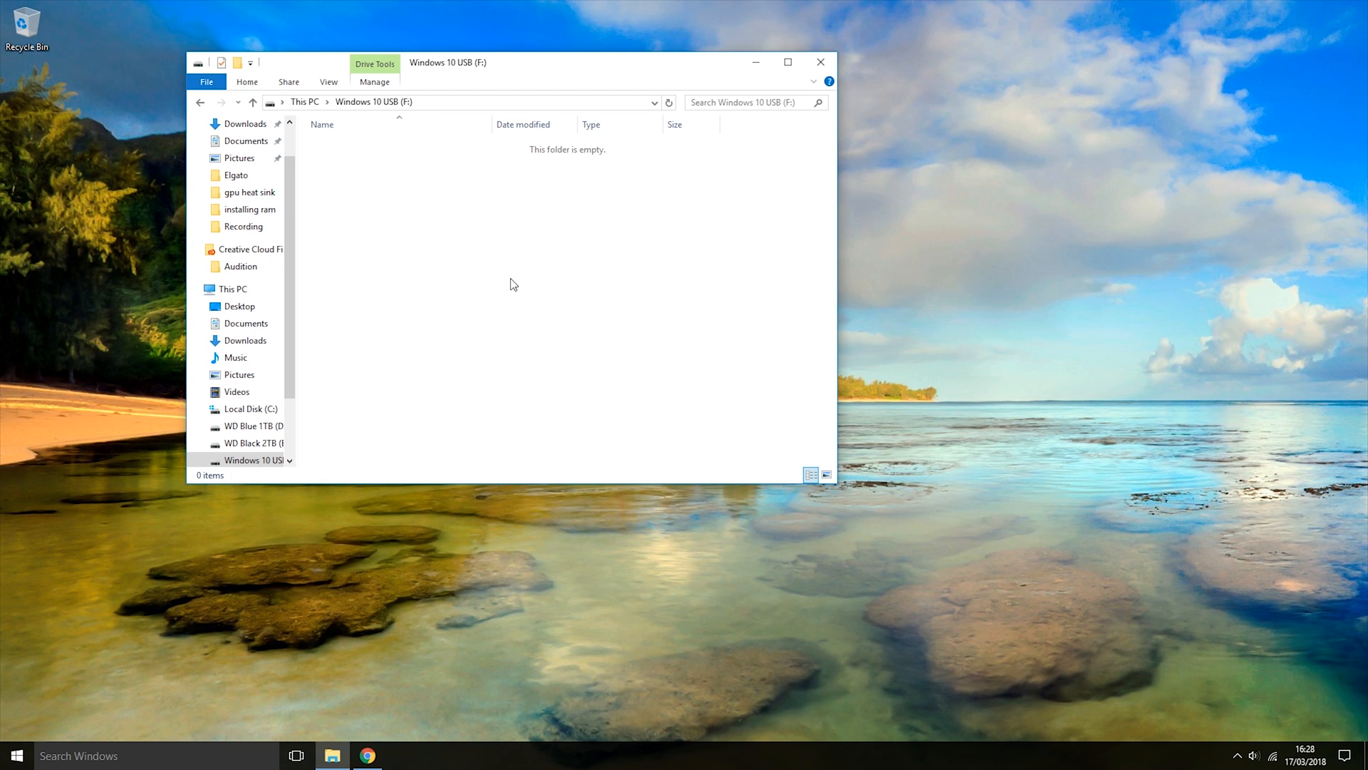
pyautogui.moveTo(465, 238)
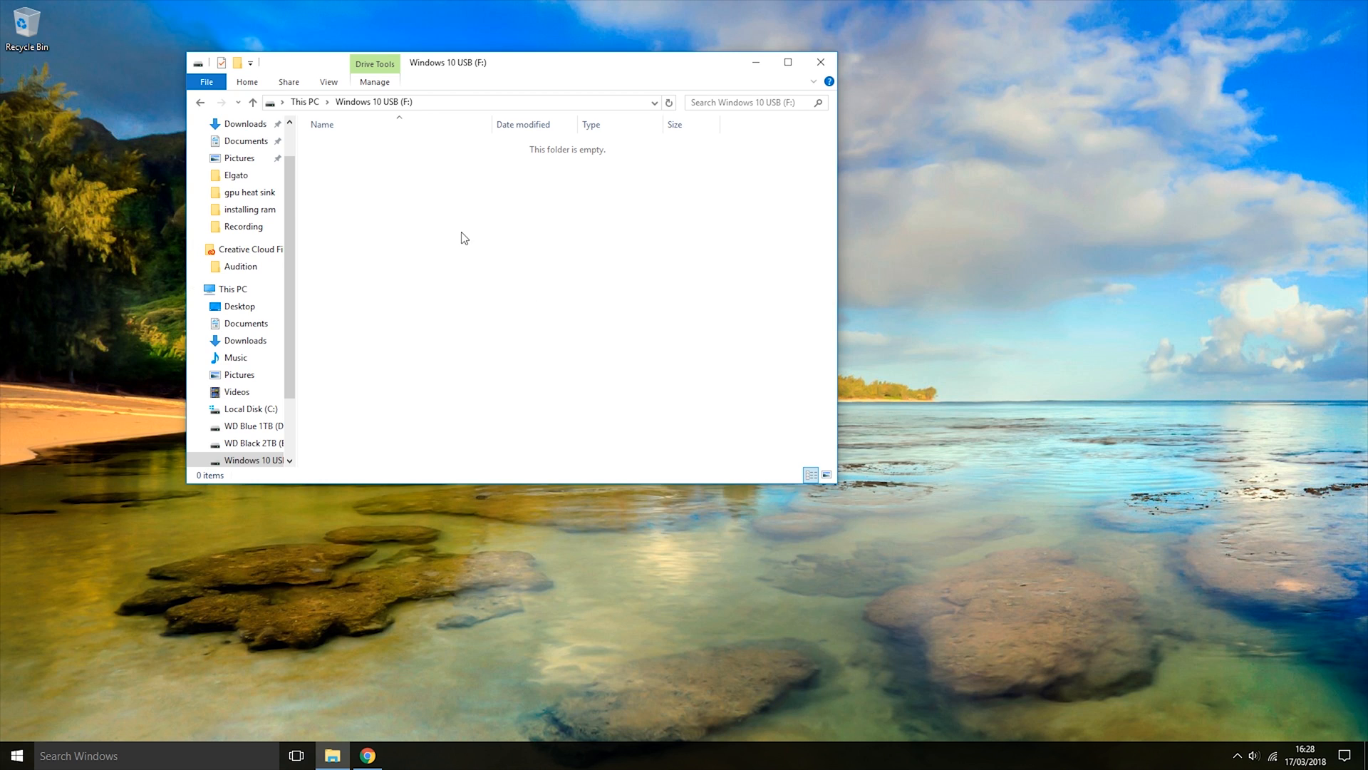
pyautogui.moveTo(424, 160)
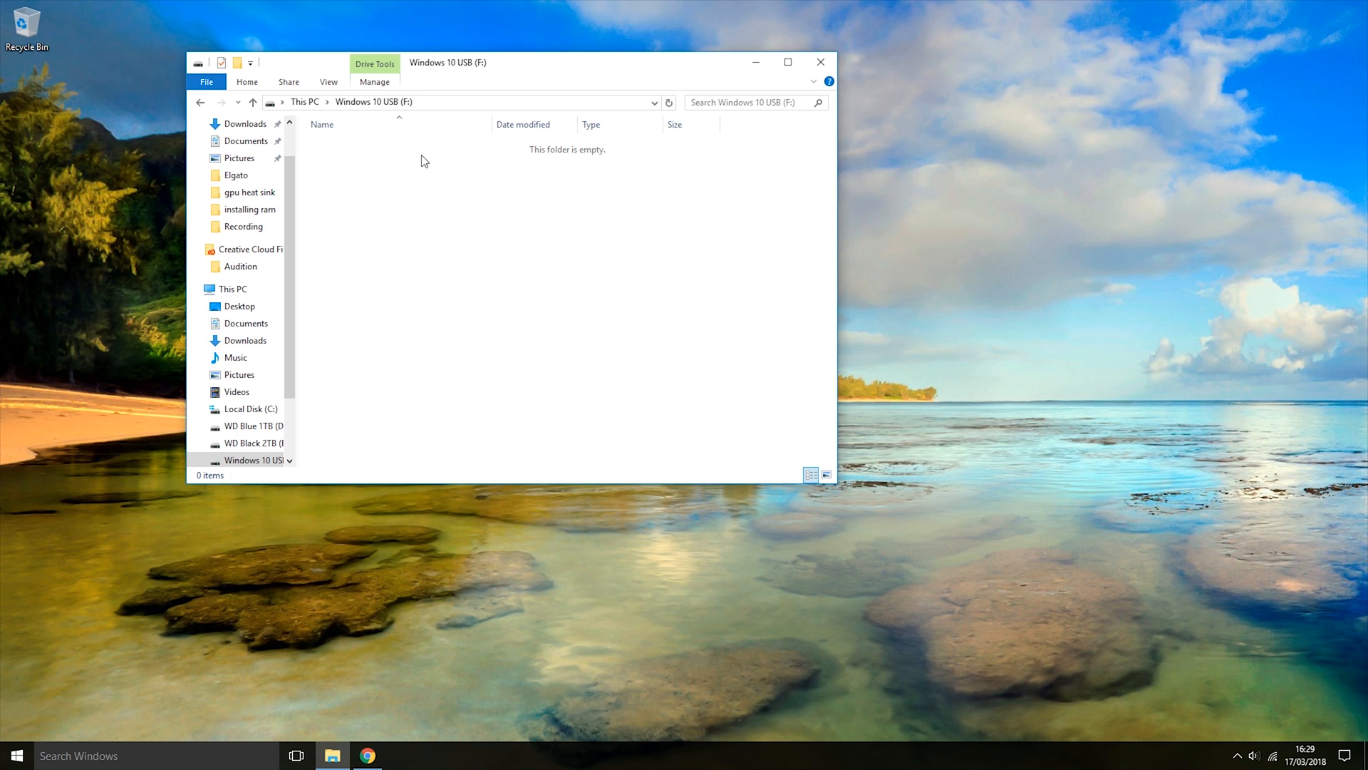
pyautogui.moveTo(375, 251)
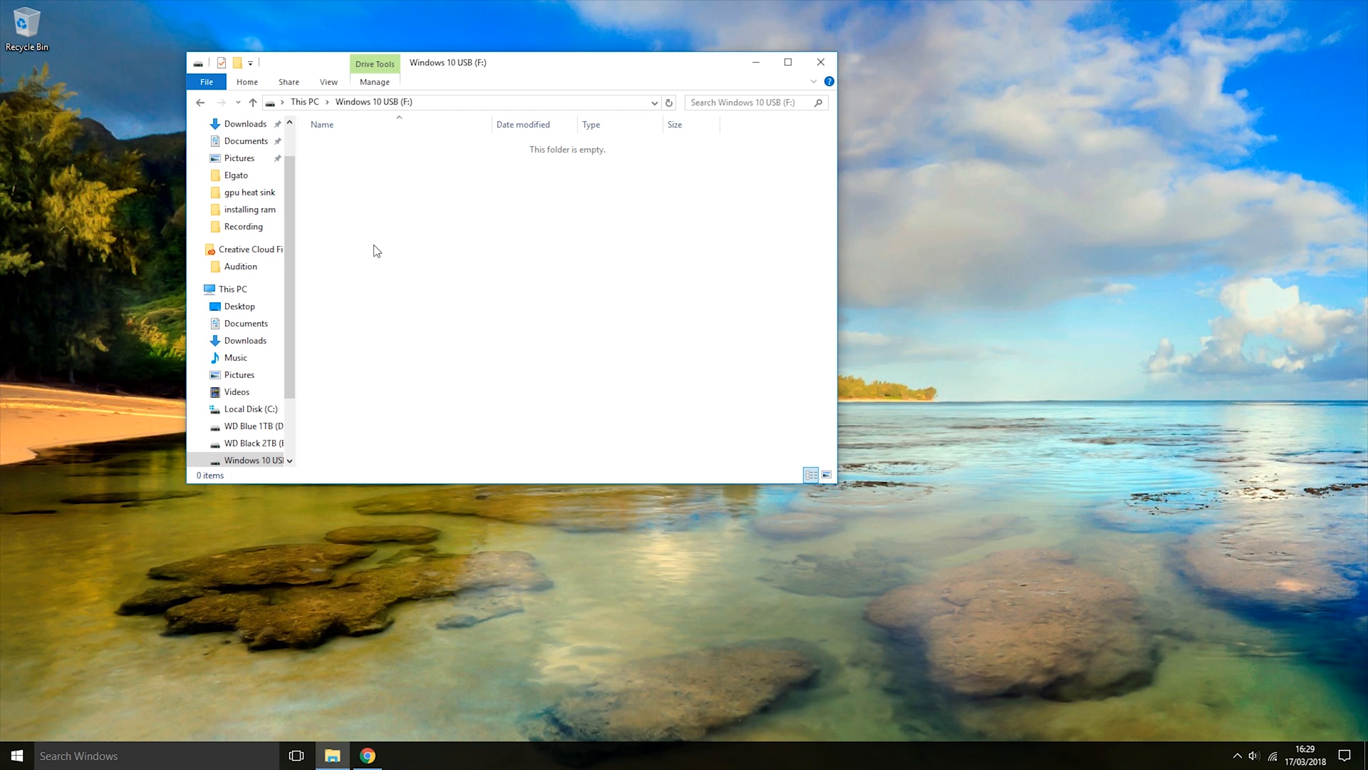
pyautogui.moveTo(392, 254)
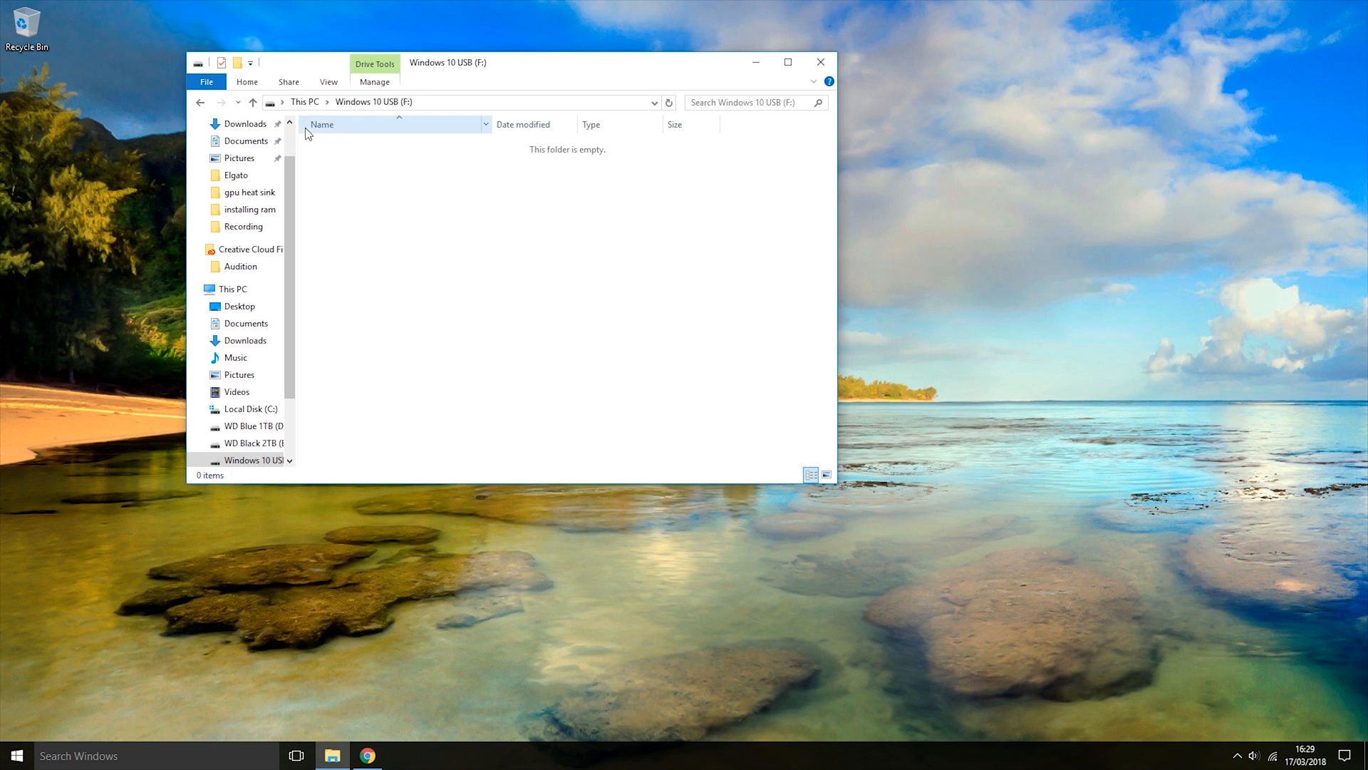
pyautogui.click(231, 289)
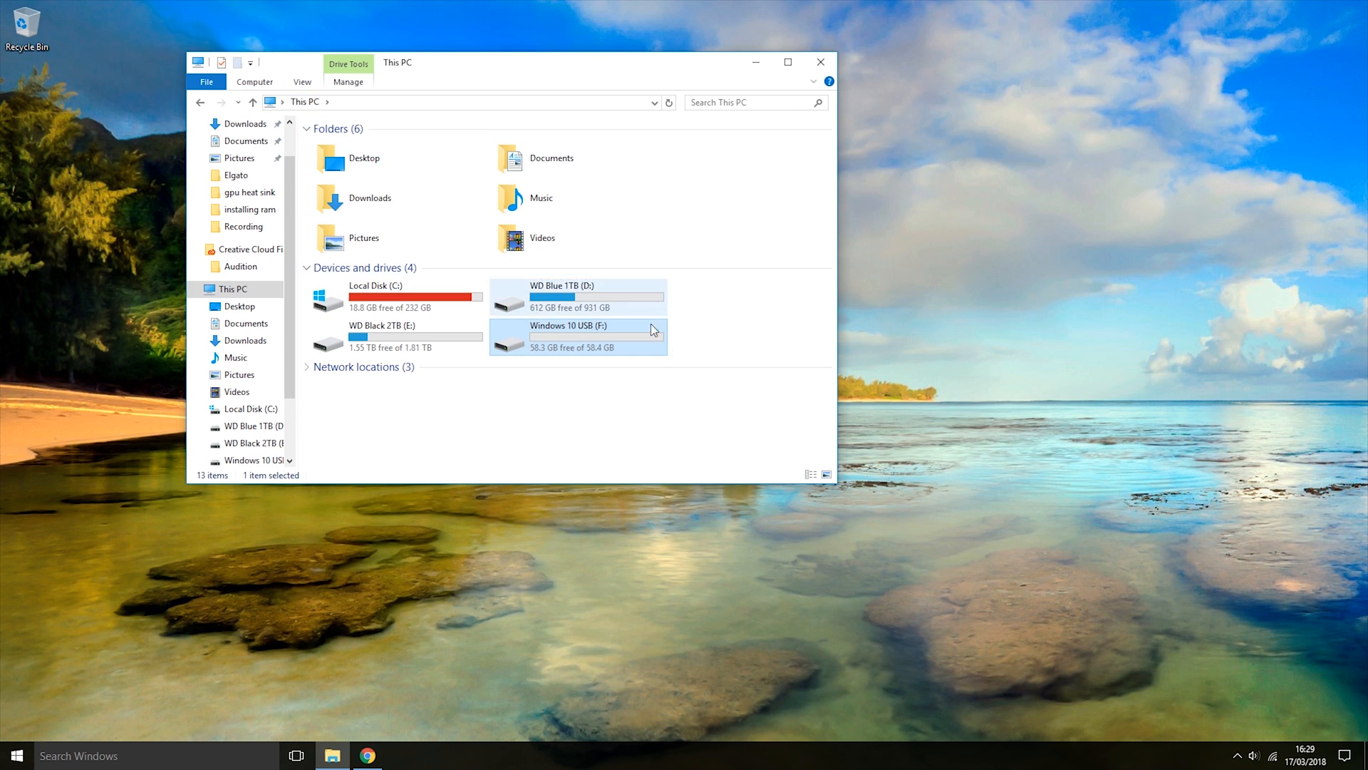
pyautogui.moveTo(604, 394)
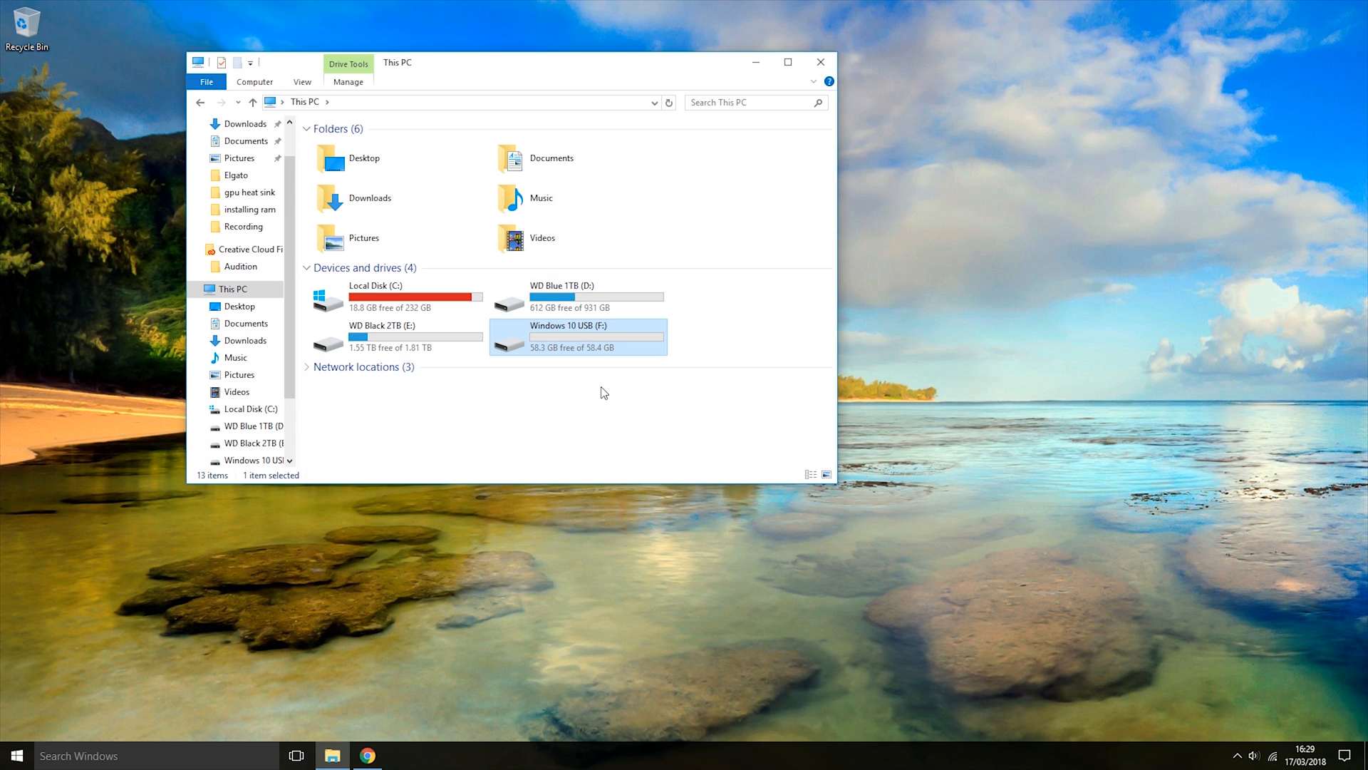
pyautogui.moveTo(548, 343)
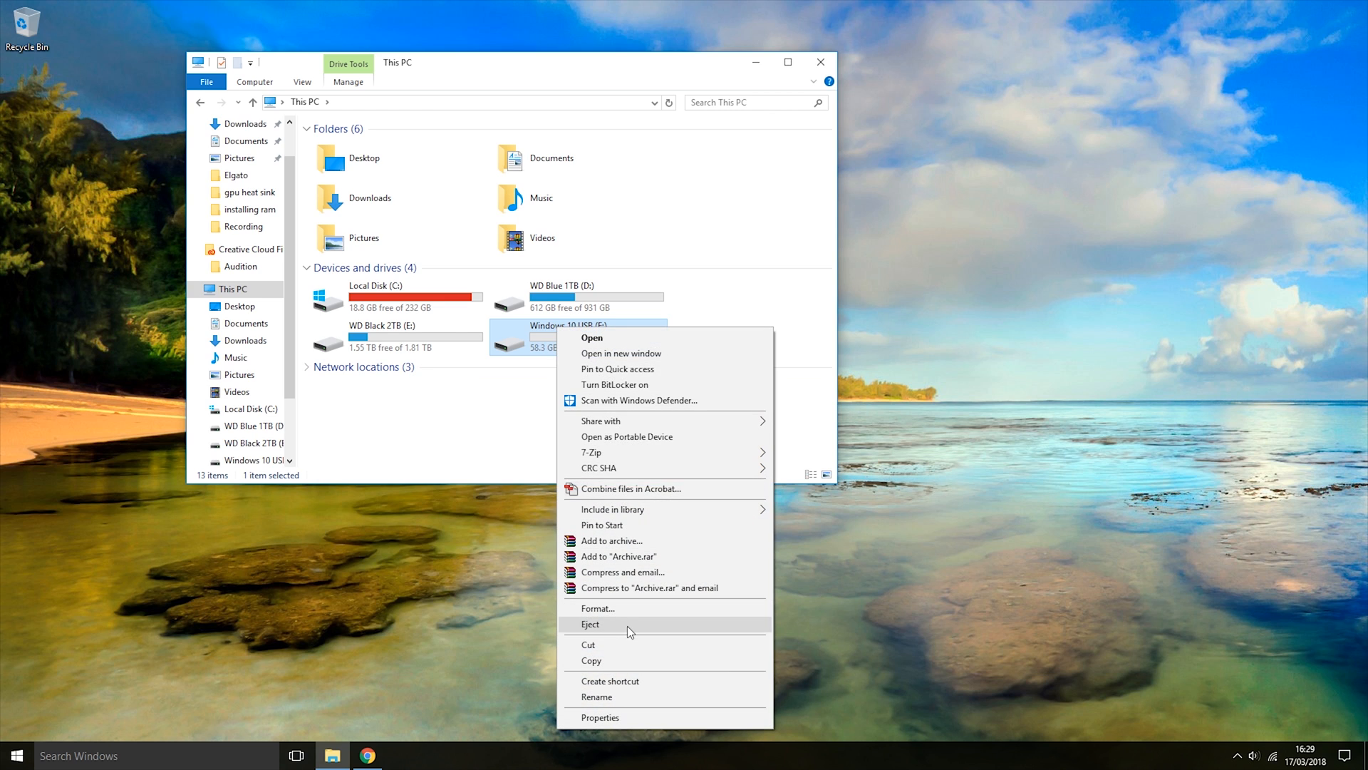
# Quick-format the Windows 10 USB (F:) drive as NTFS, confirming the erase warning
pyautogui.click(597, 607)
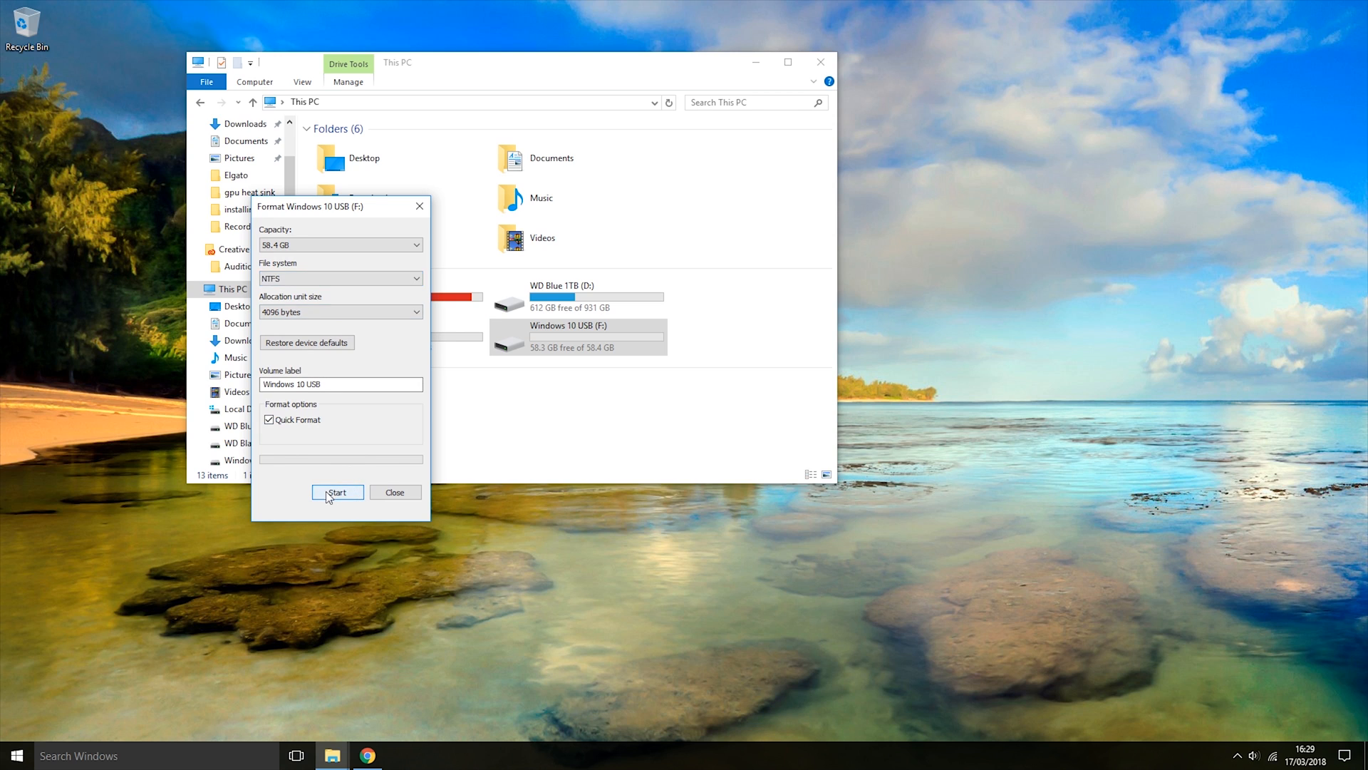
pyautogui.click(337, 491)
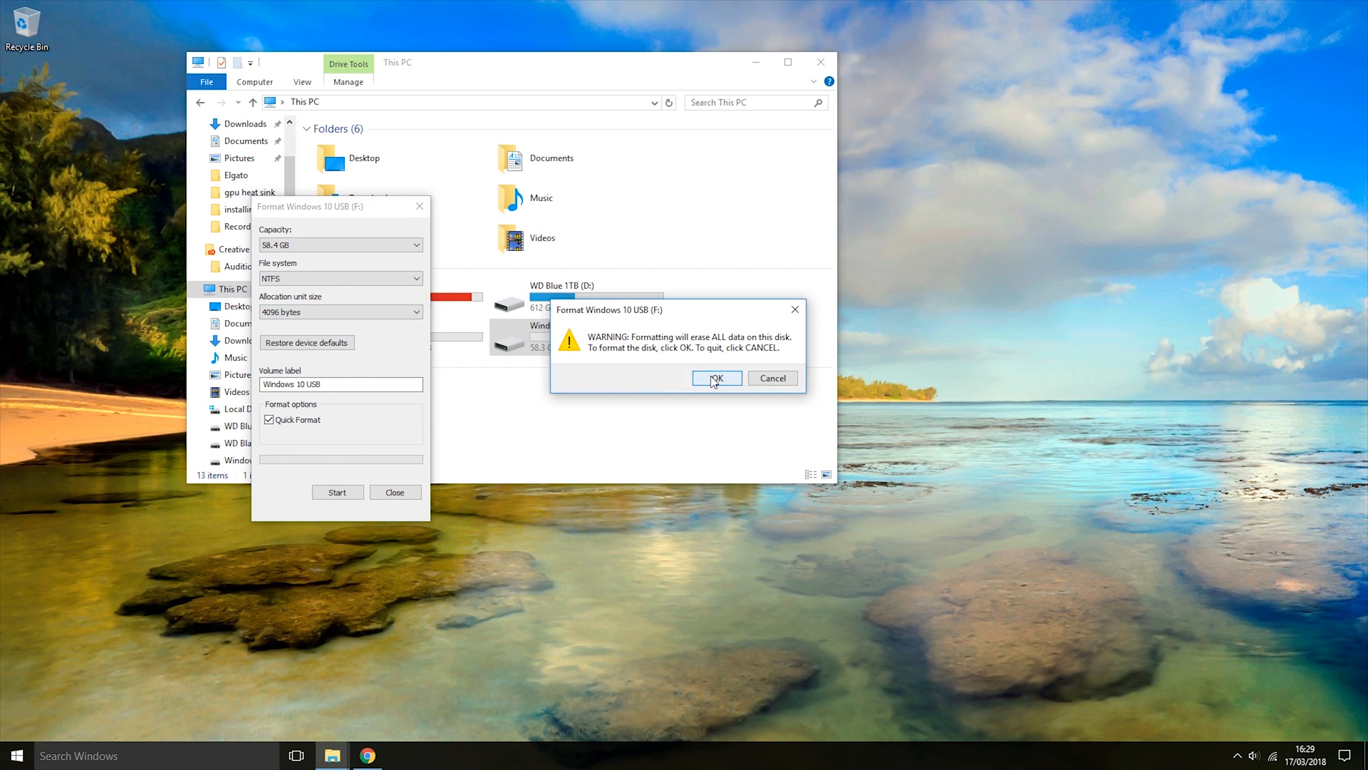
pyautogui.click(715, 378)
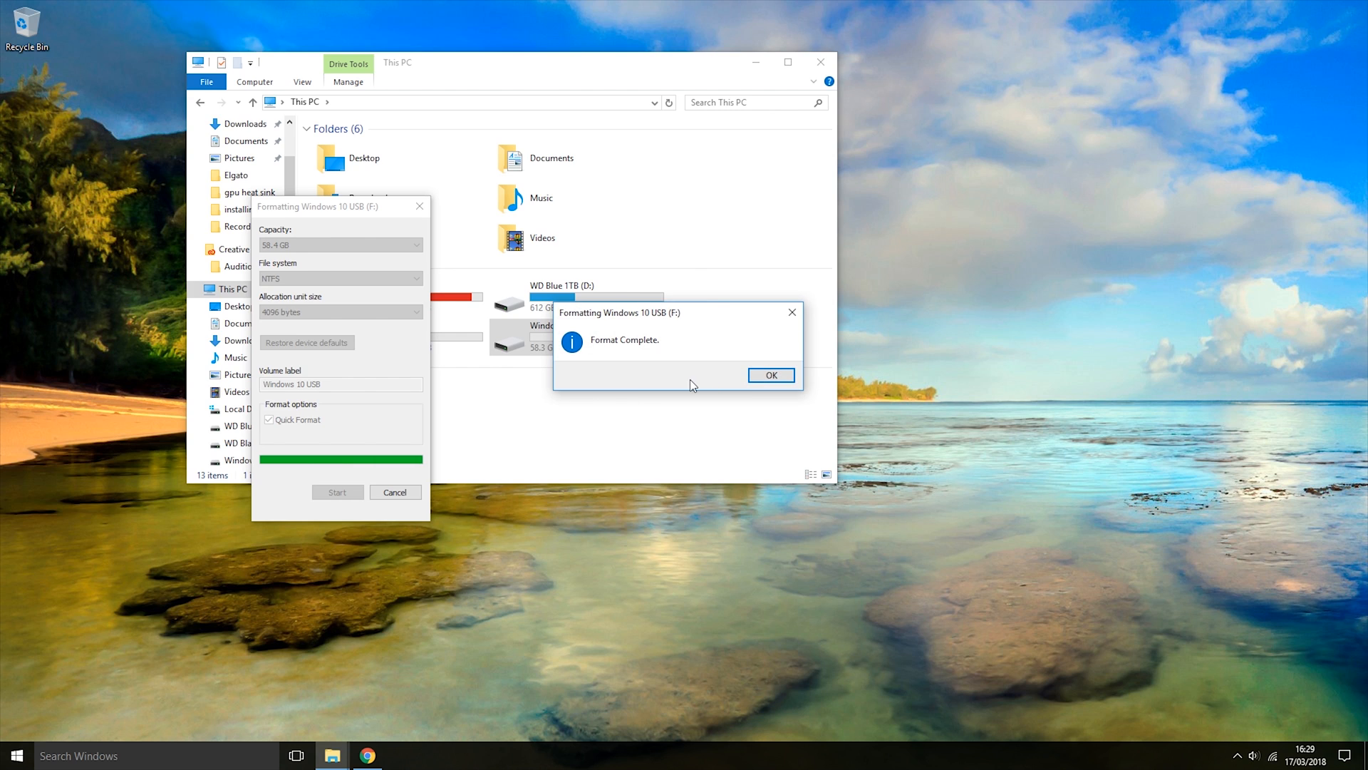
pyautogui.click(770, 375)
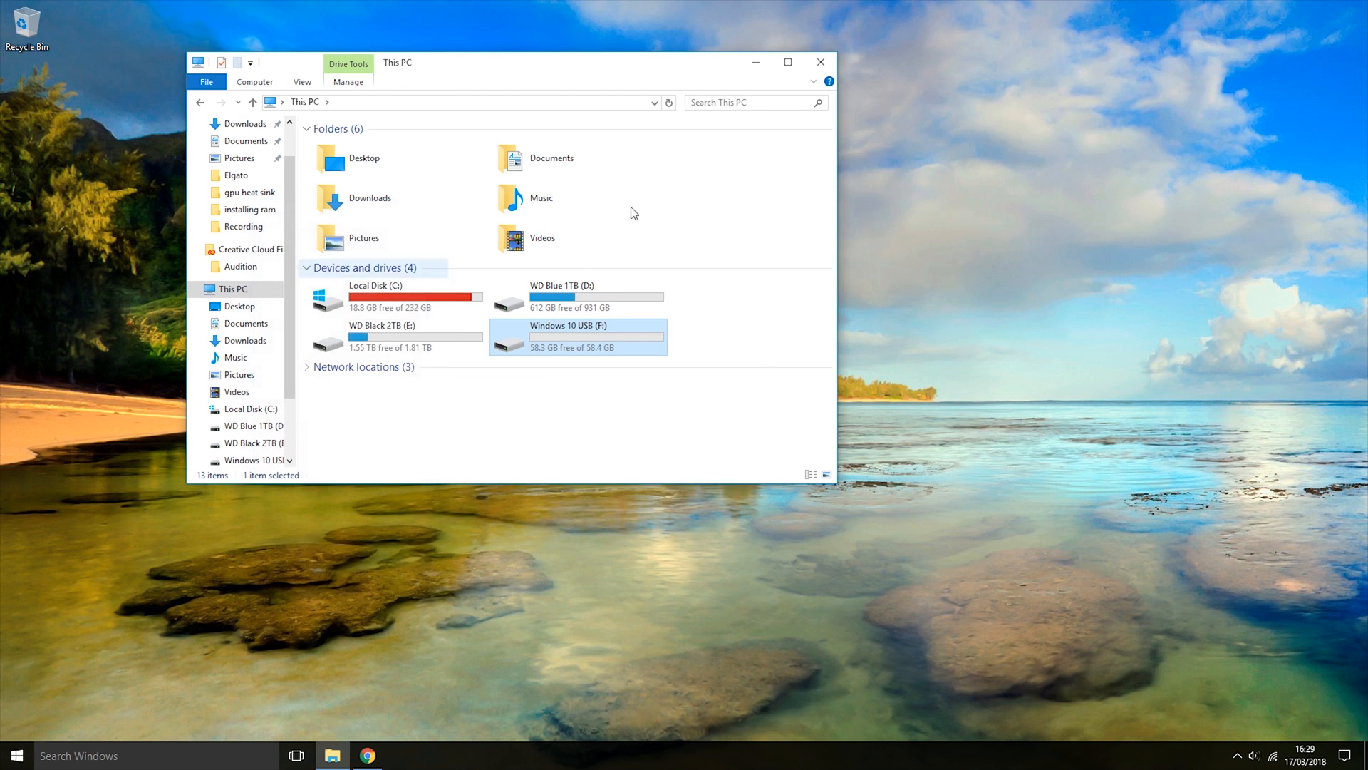
# Close File Explorer and launch the web browser
pyautogui.click(818, 61)
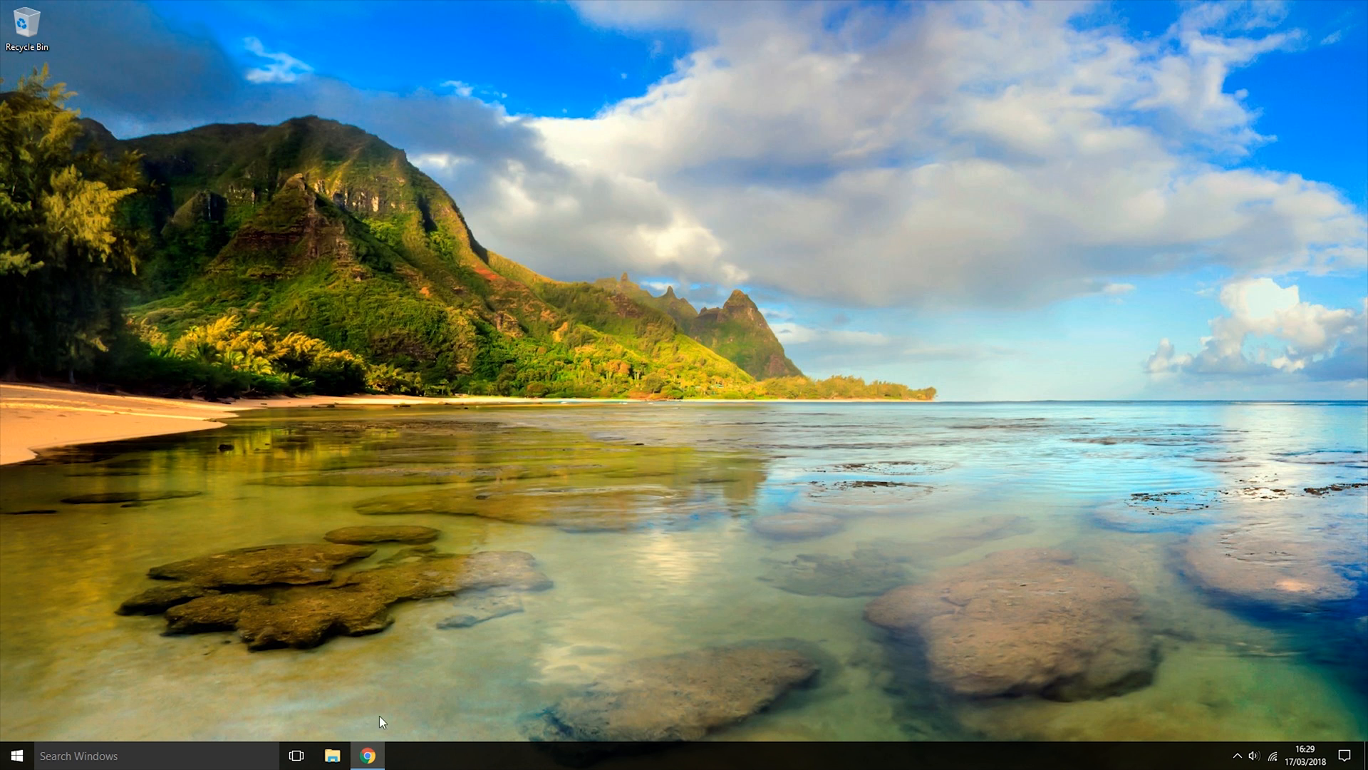
pyautogui.click(366, 755)
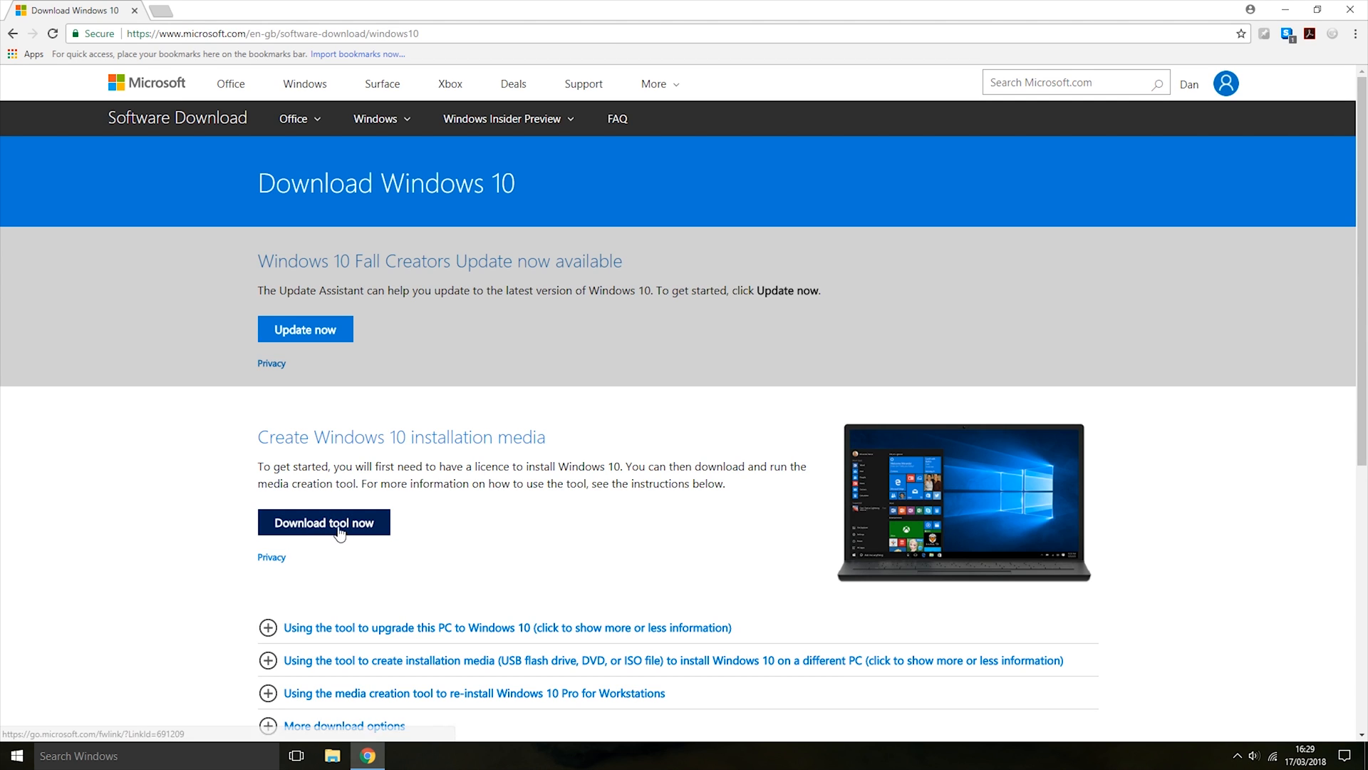
# Download the media creation tool from the 'Create Windows 10 installation media' section
pyautogui.click(323, 522)
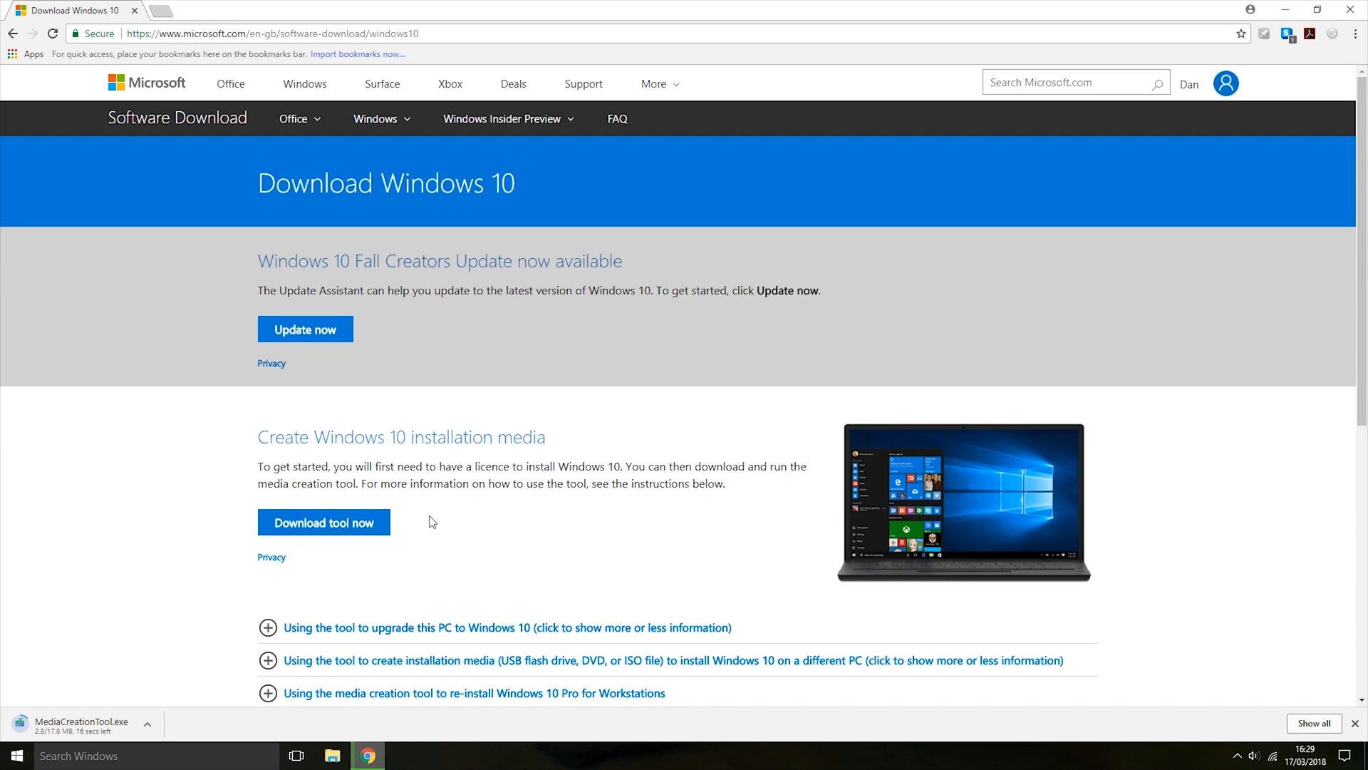
pyautogui.moveTo(424, 522)
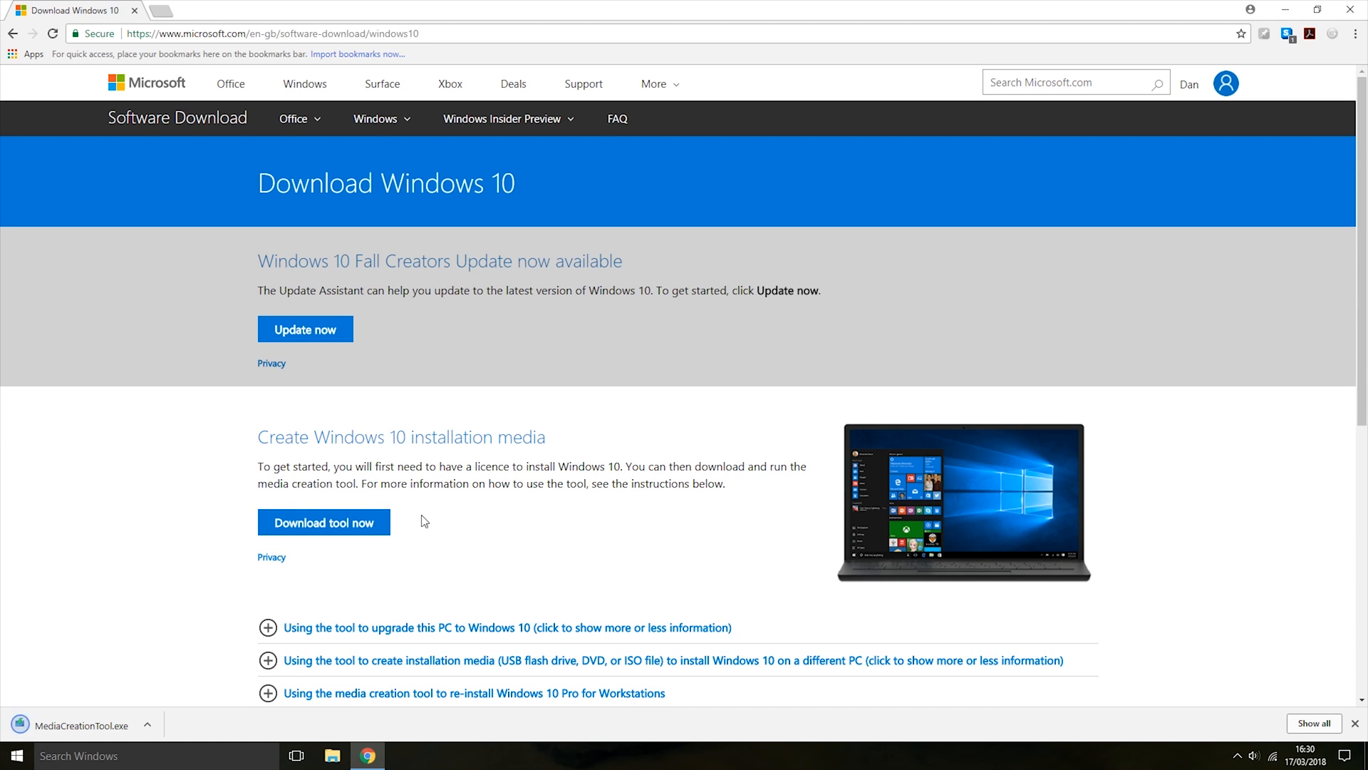
pyautogui.moveTo(417, 520)
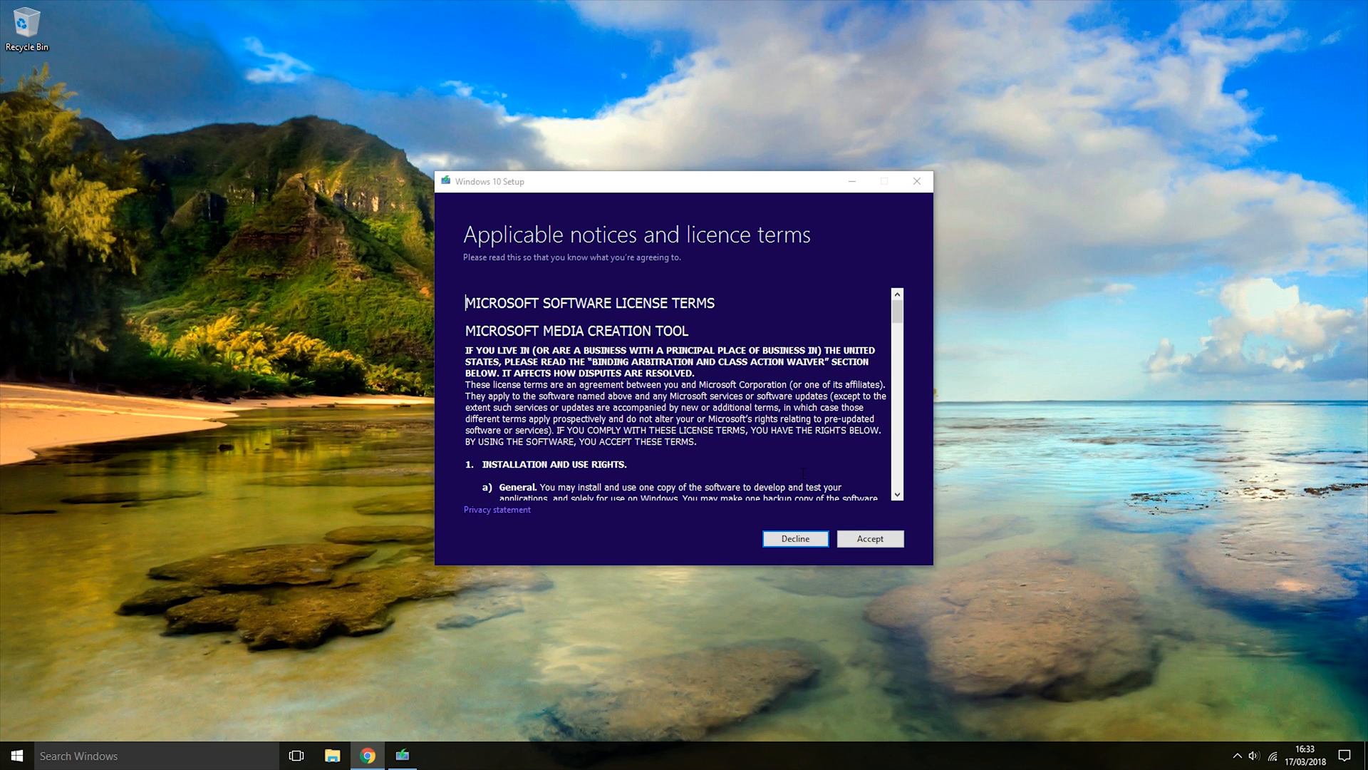
# Accept the licence terms and select 'Create installation media for another PC'
pyautogui.click(869, 538)
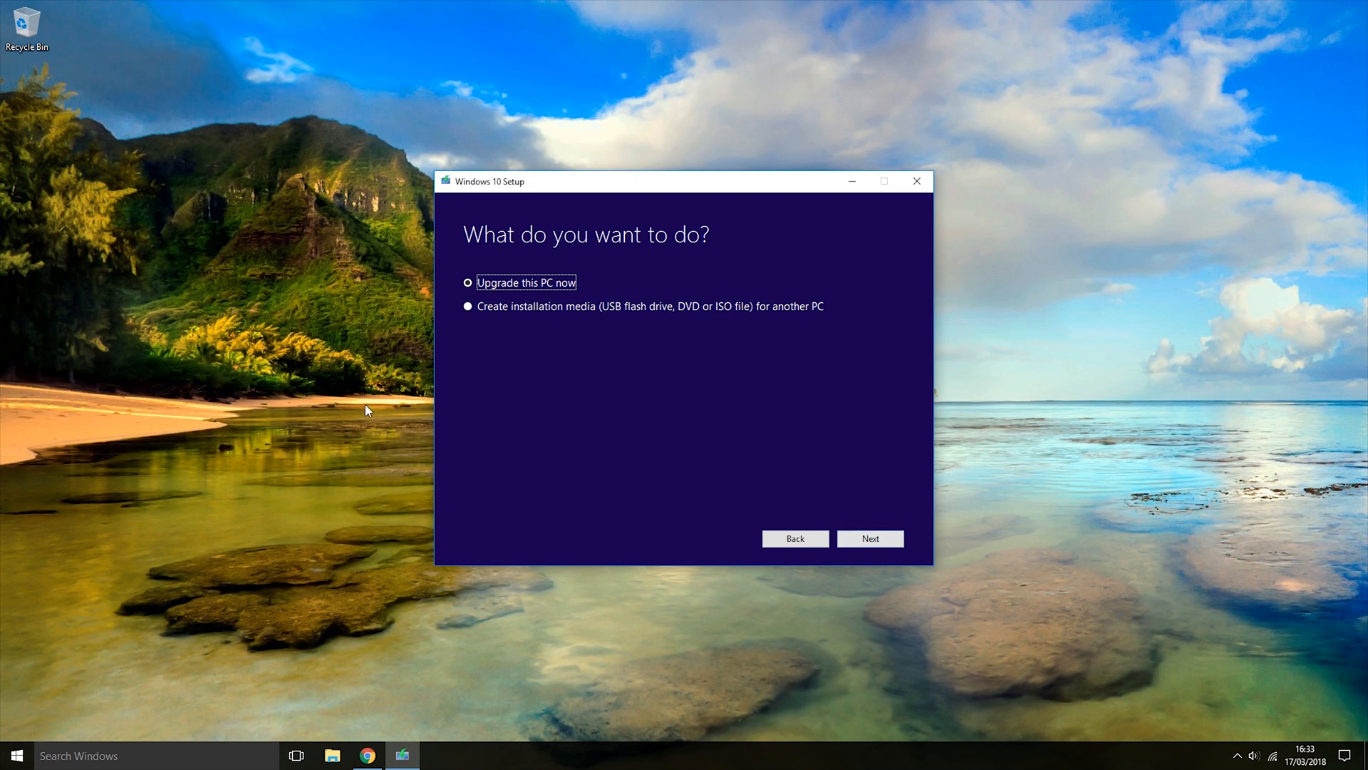
pyautogui.click(468, 305)
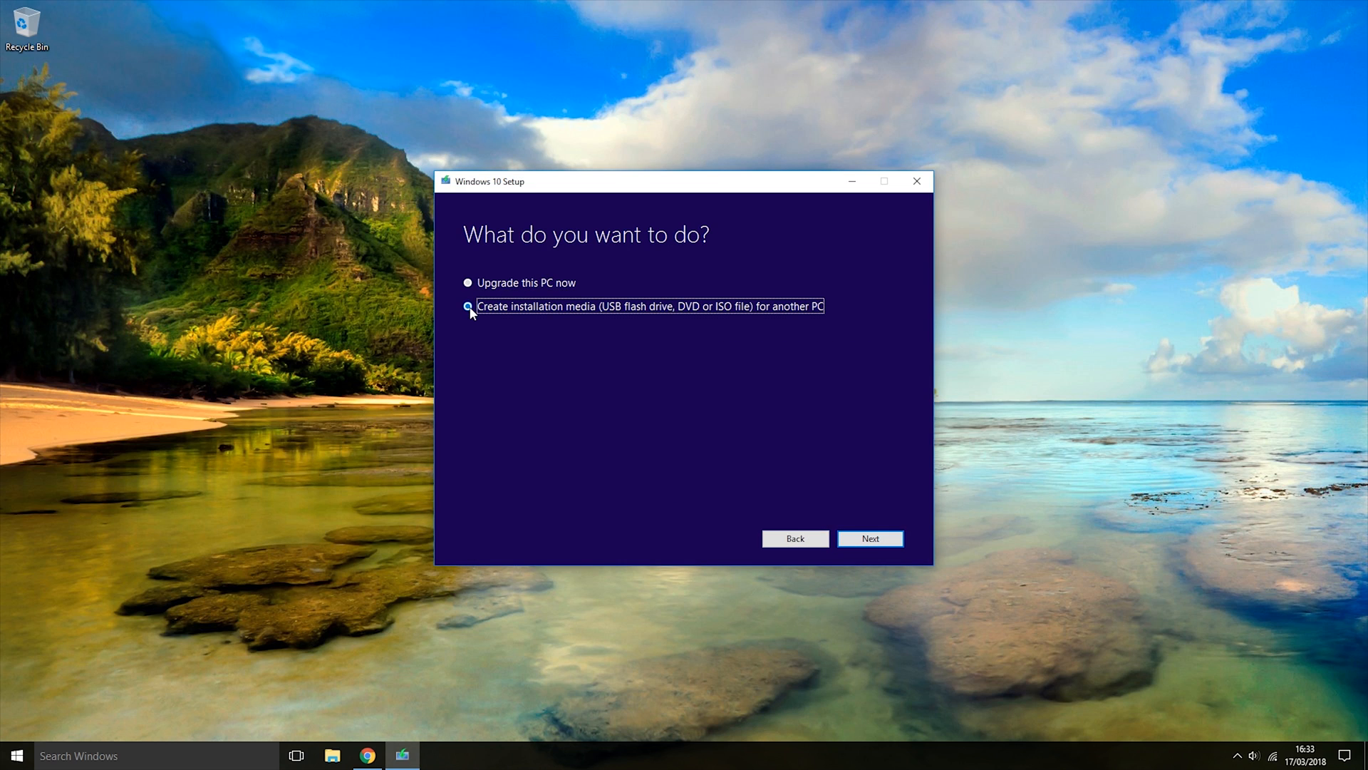
pyautogui.moveTo(613, 321)
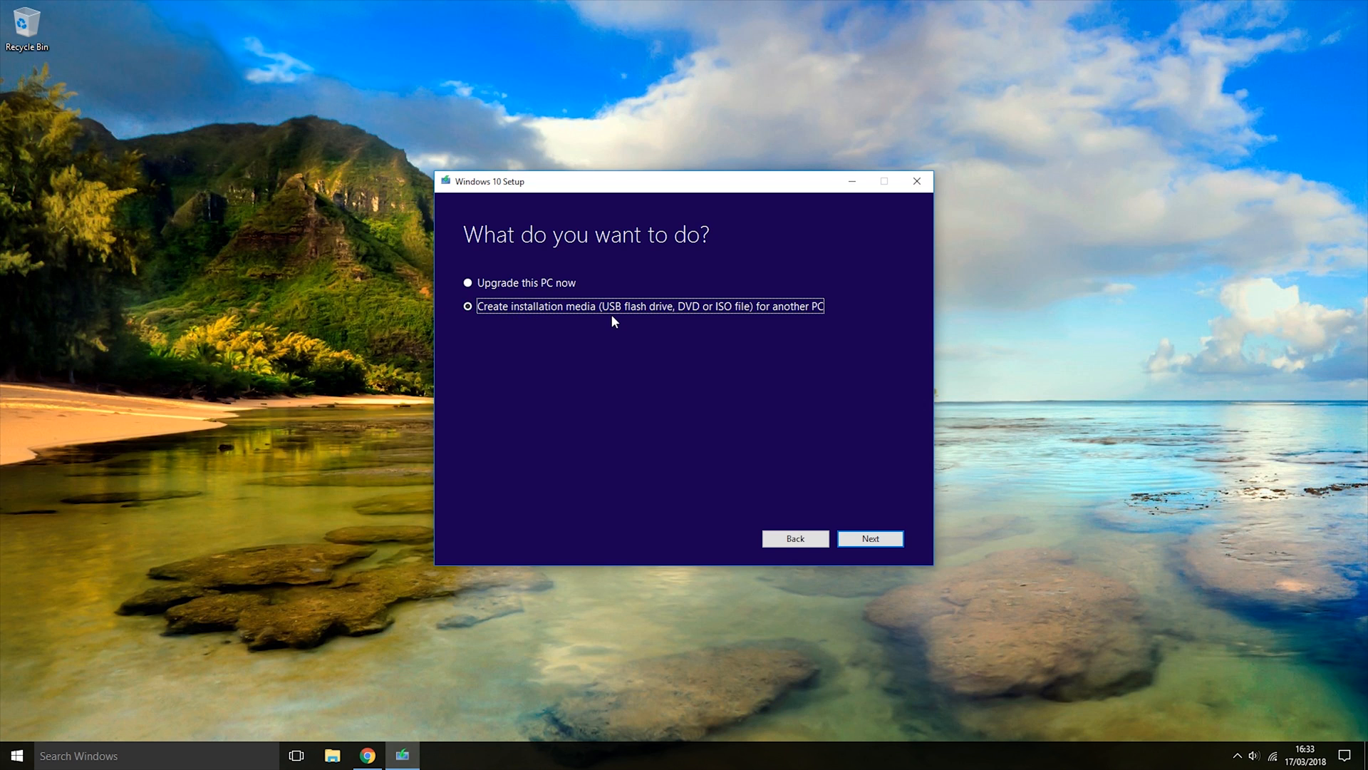
pyautogui.moveTo(646, 330)
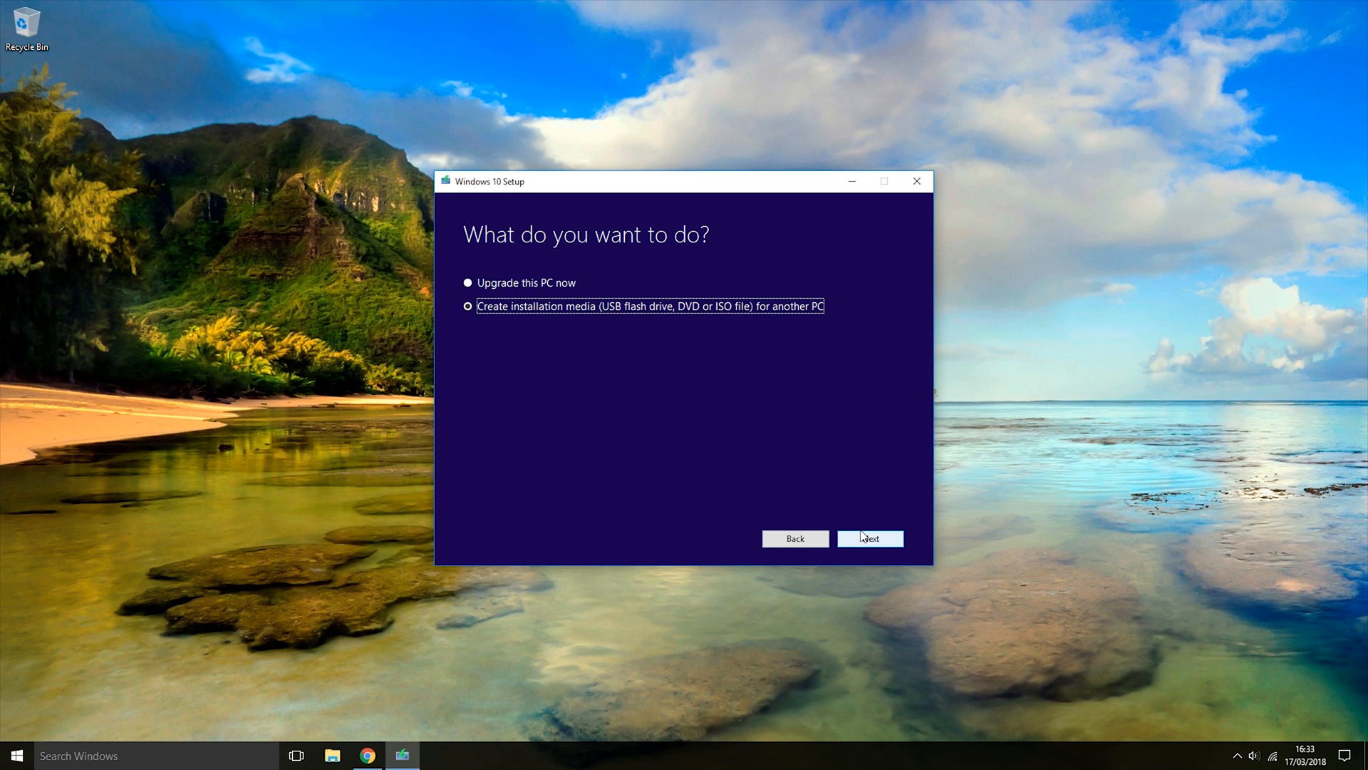
# Untick the recommended options and keep English (United Kingdom), Windows 10, 64-bit (x64)
pyautogui.click(870, 538)
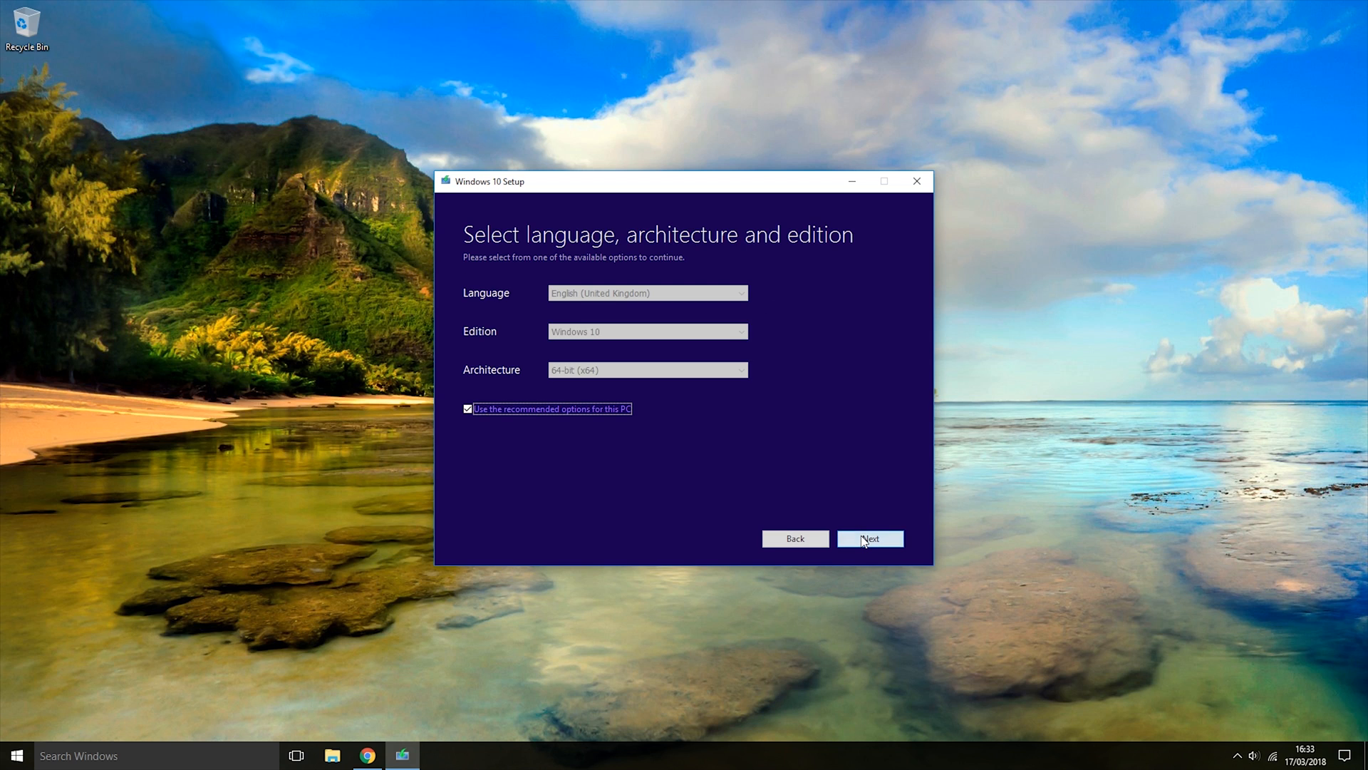
pyautogui.moveTo(538, 416)
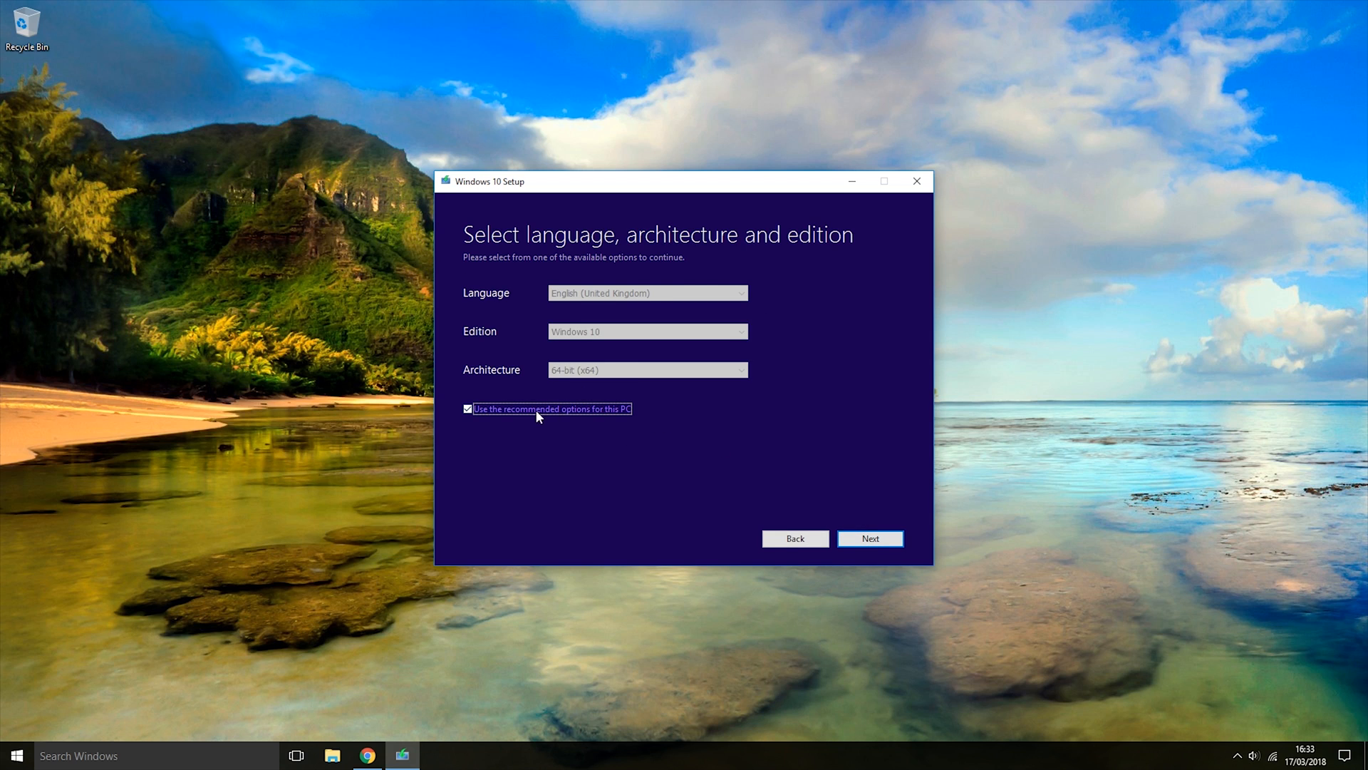
pyautogui.moveTo(564, 308)
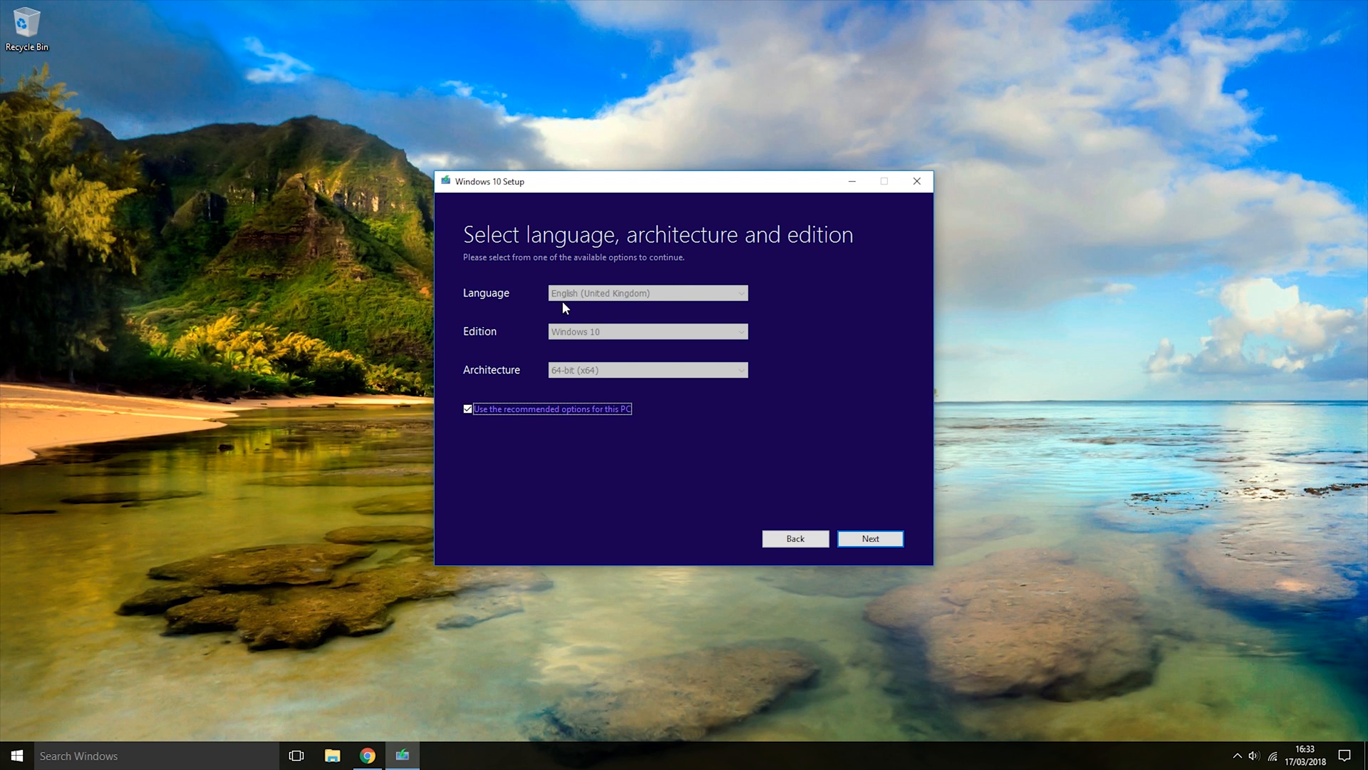
pyautogui.moveTo(573, 368)
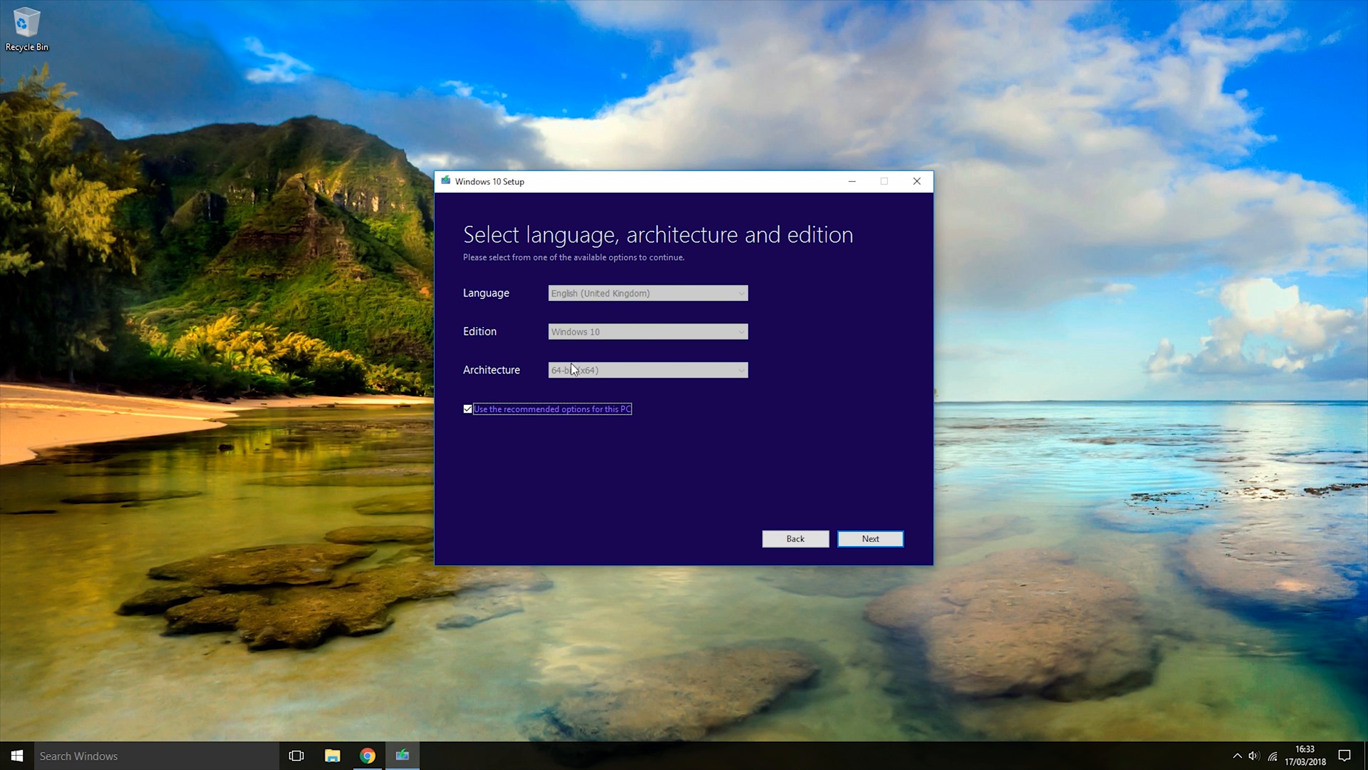
pyautogui.moveTo(473, 425)
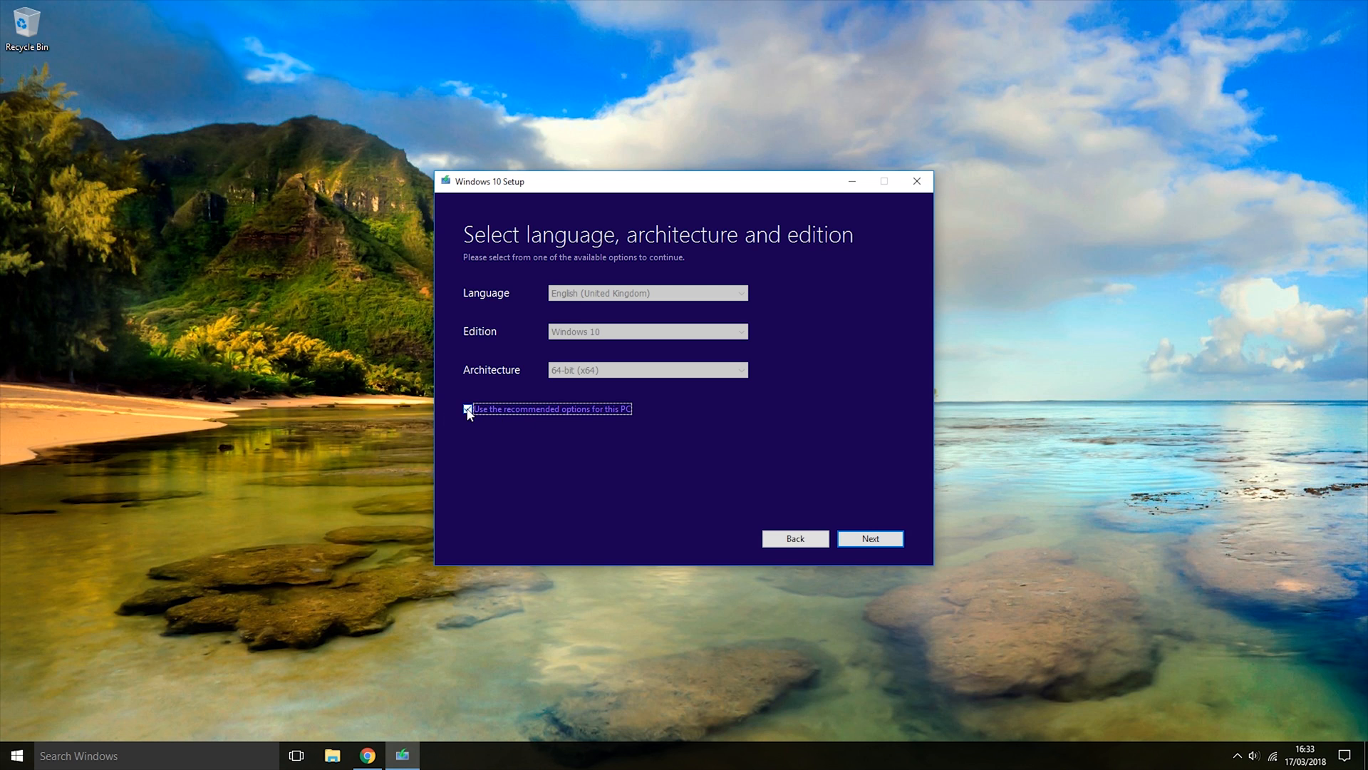
pyautogui.click(467, 409)
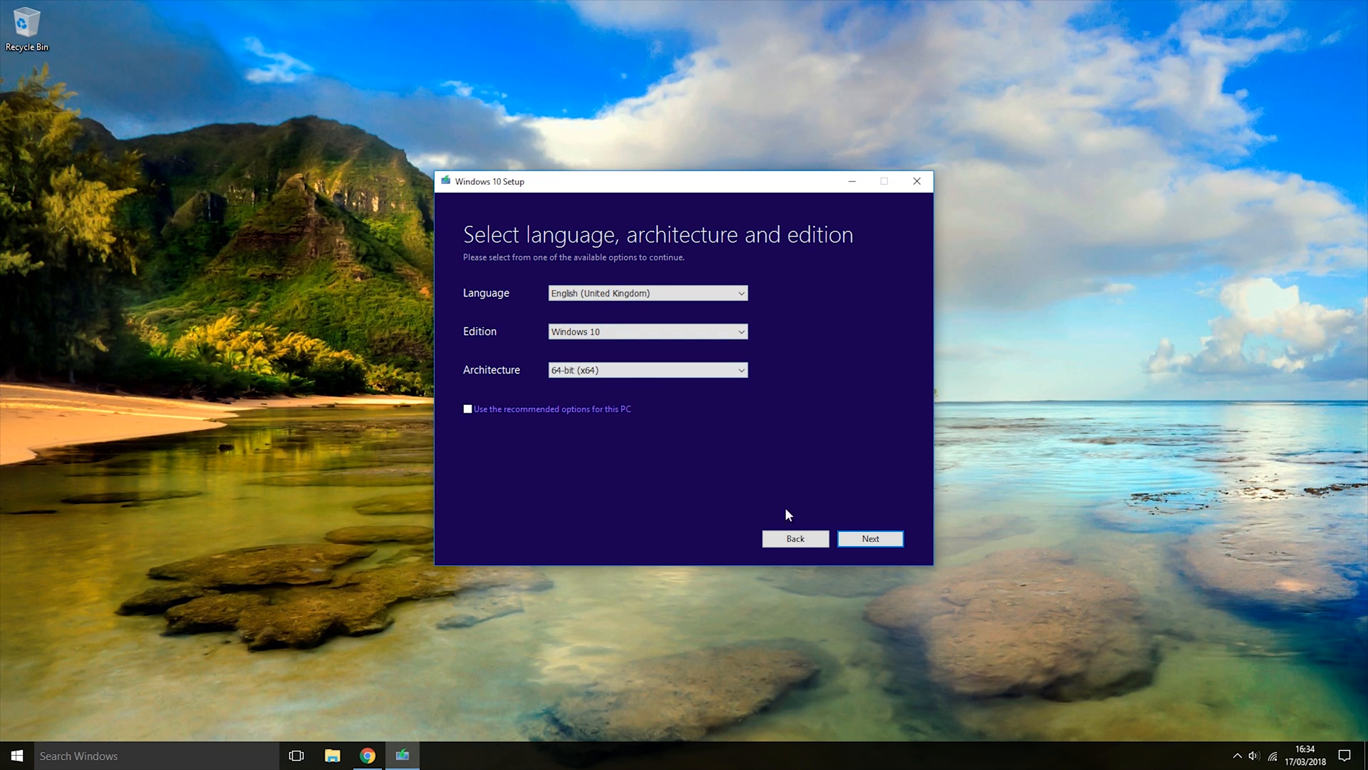
pyautogui.click(869, 539)
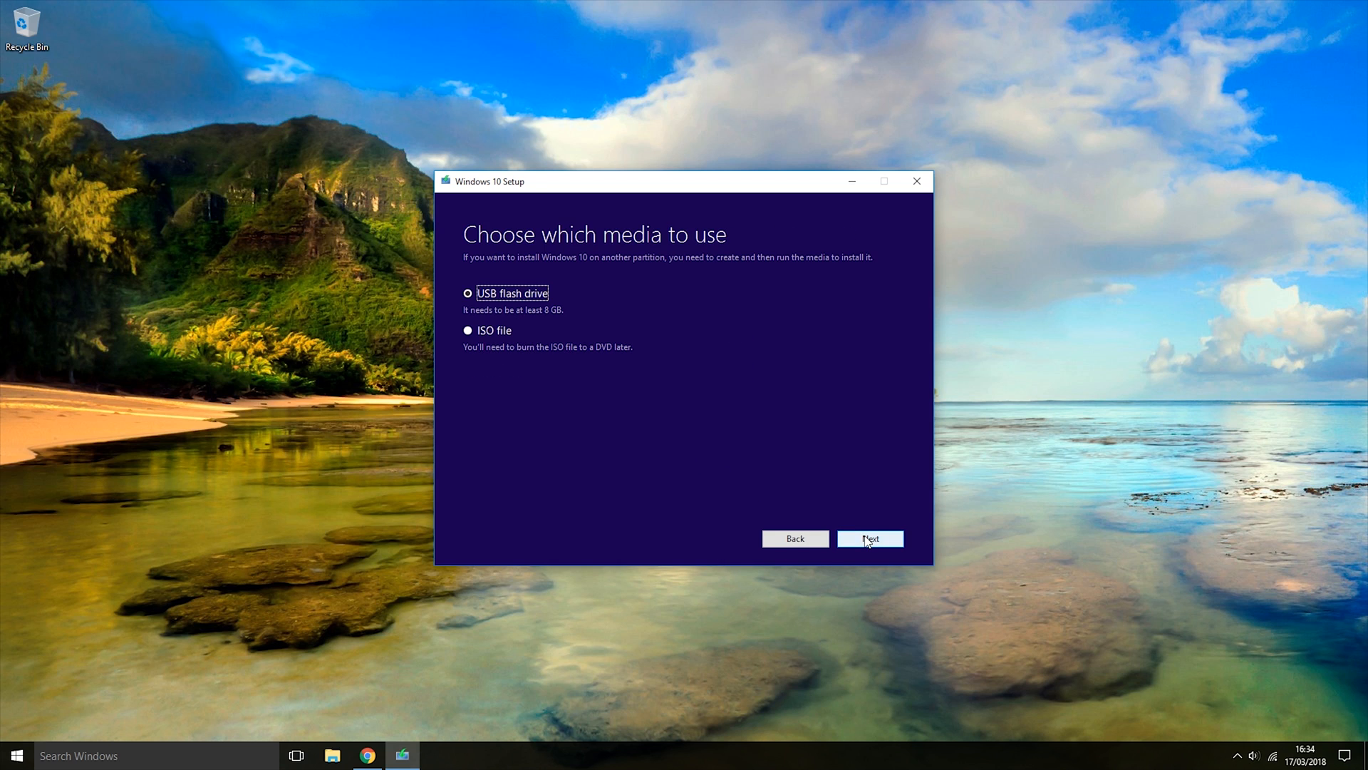
pyautogui.moveTo(512, 303)
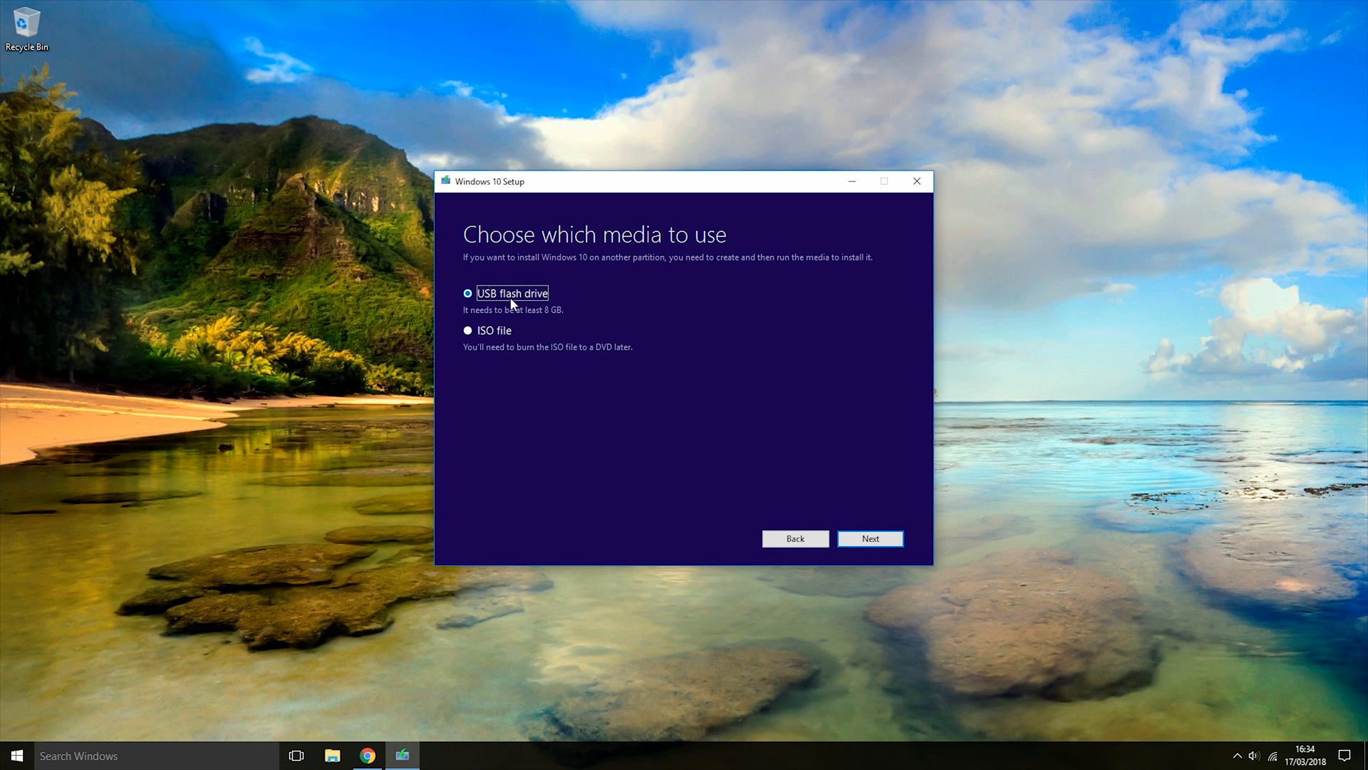
pyautogui.moveTo(530, 301)
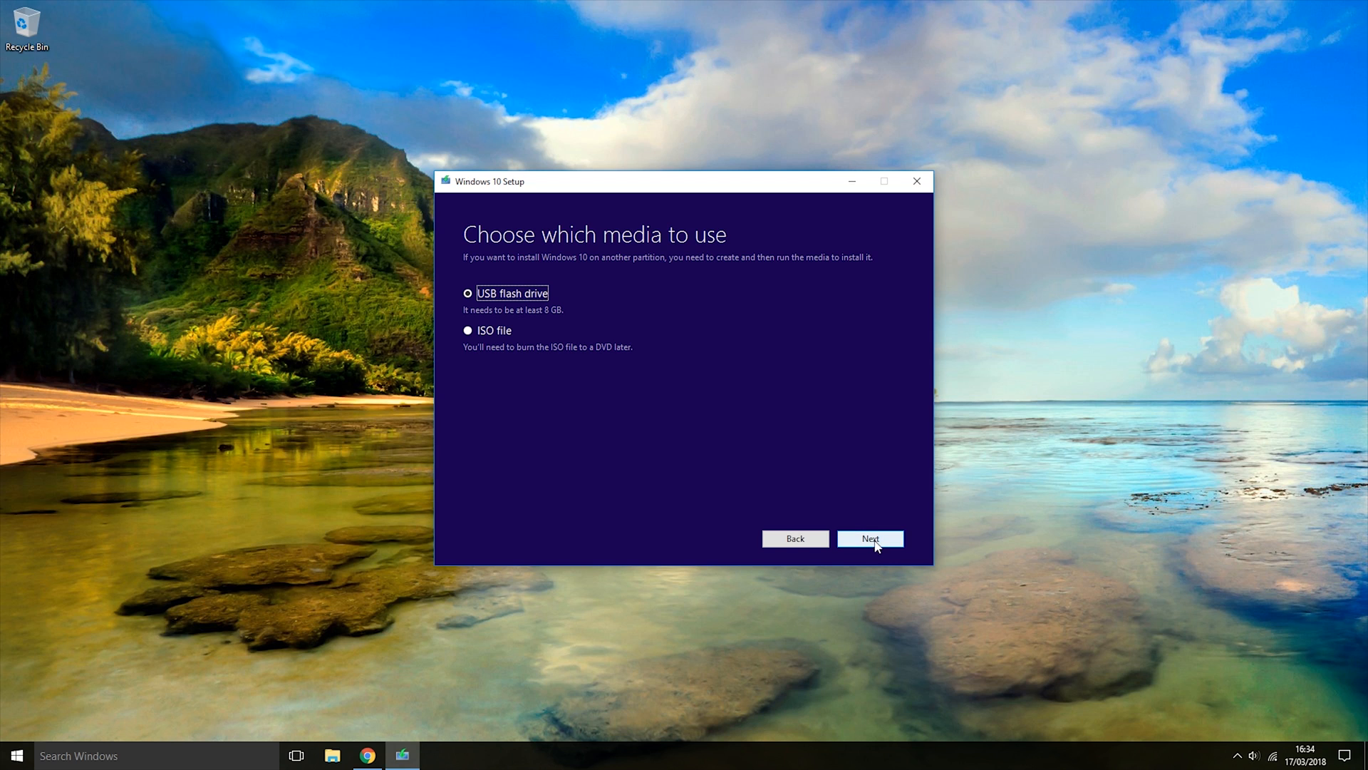
# Choose USB flash drive media, target F: (Windows 10 USB), and start the Windows 10 download
pyautogui.click(870, 538)
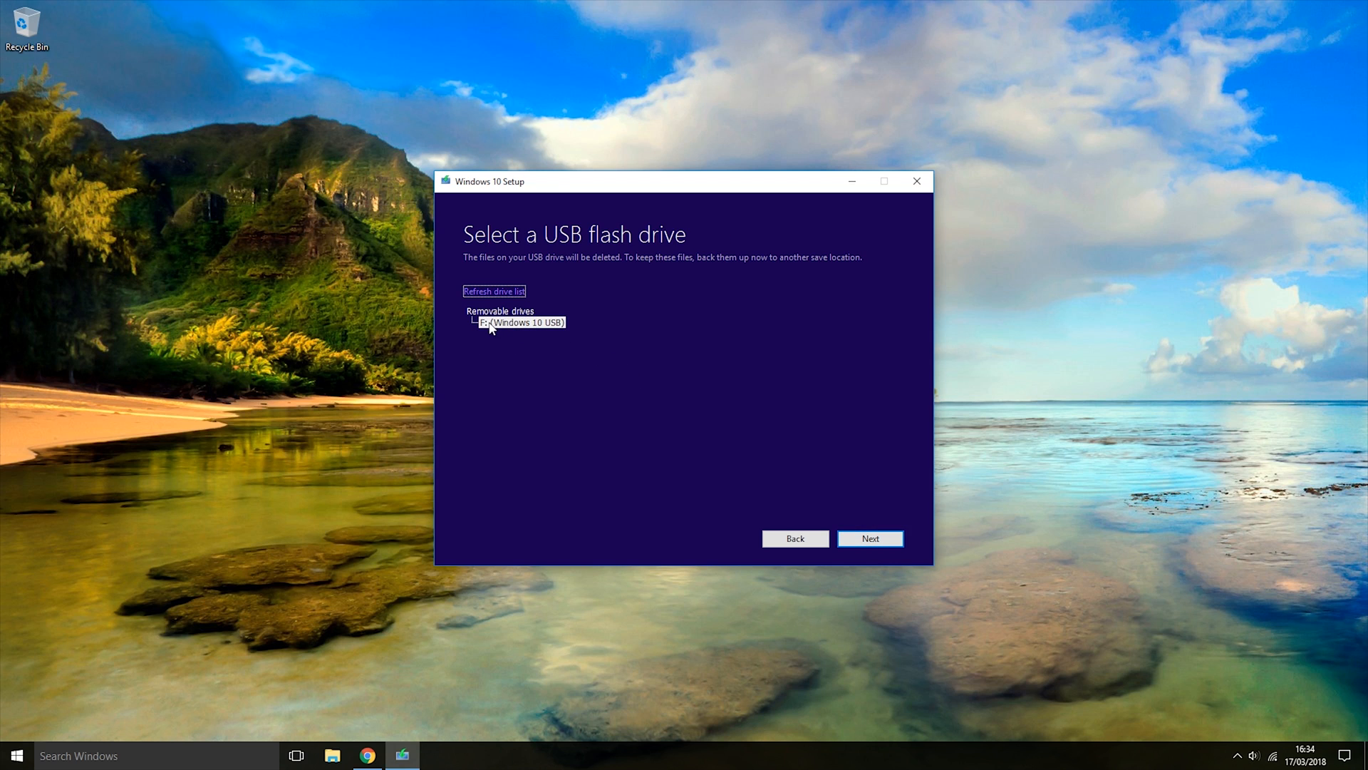
pyautogui.click(522, 322)
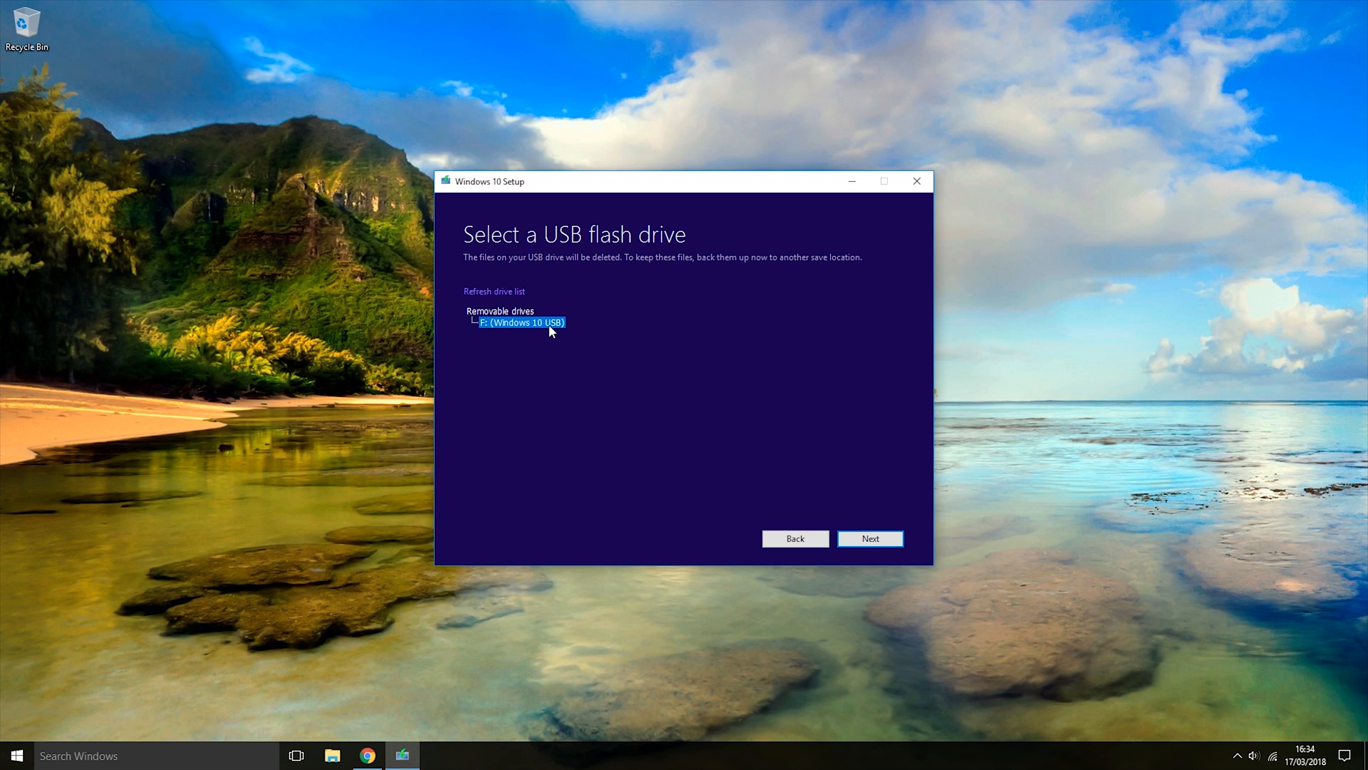
pyautogui.moveTo(538, 329)
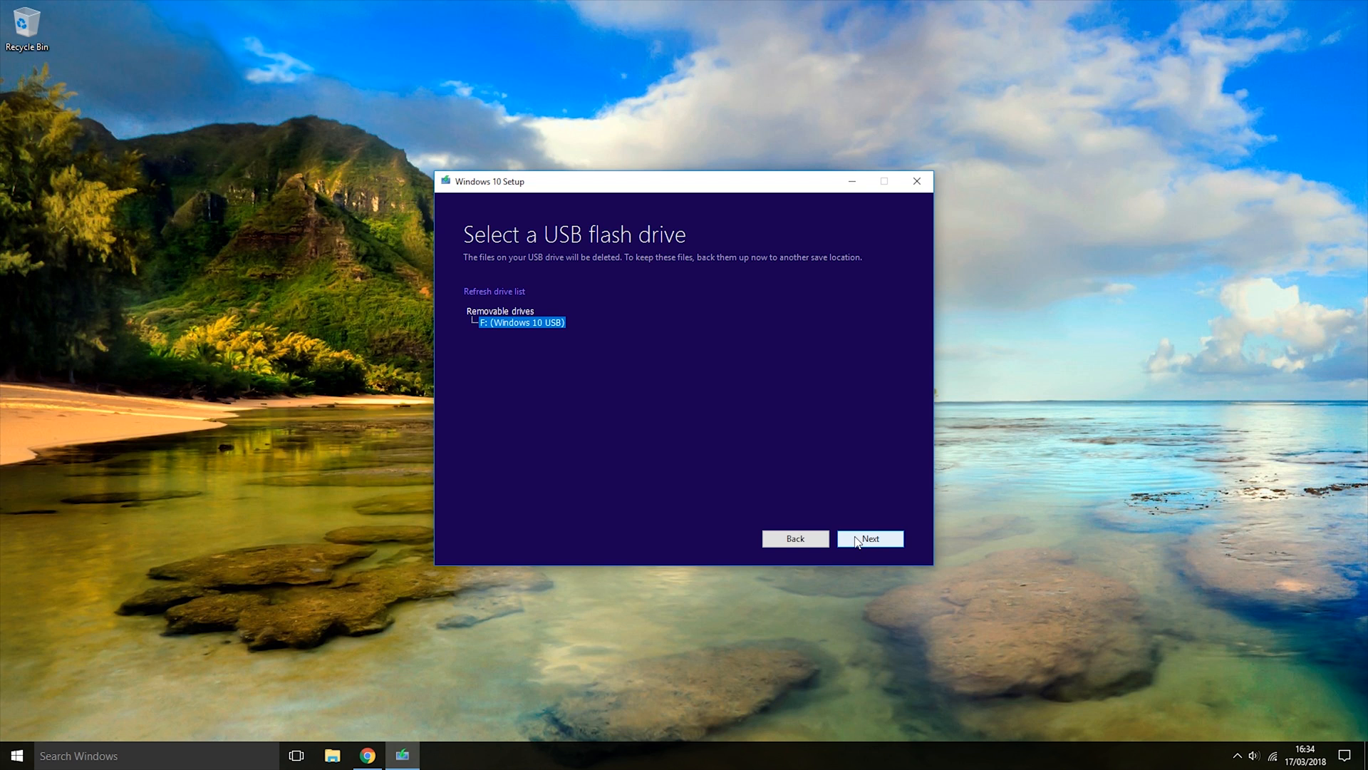
pyautogui.click(869, 539)
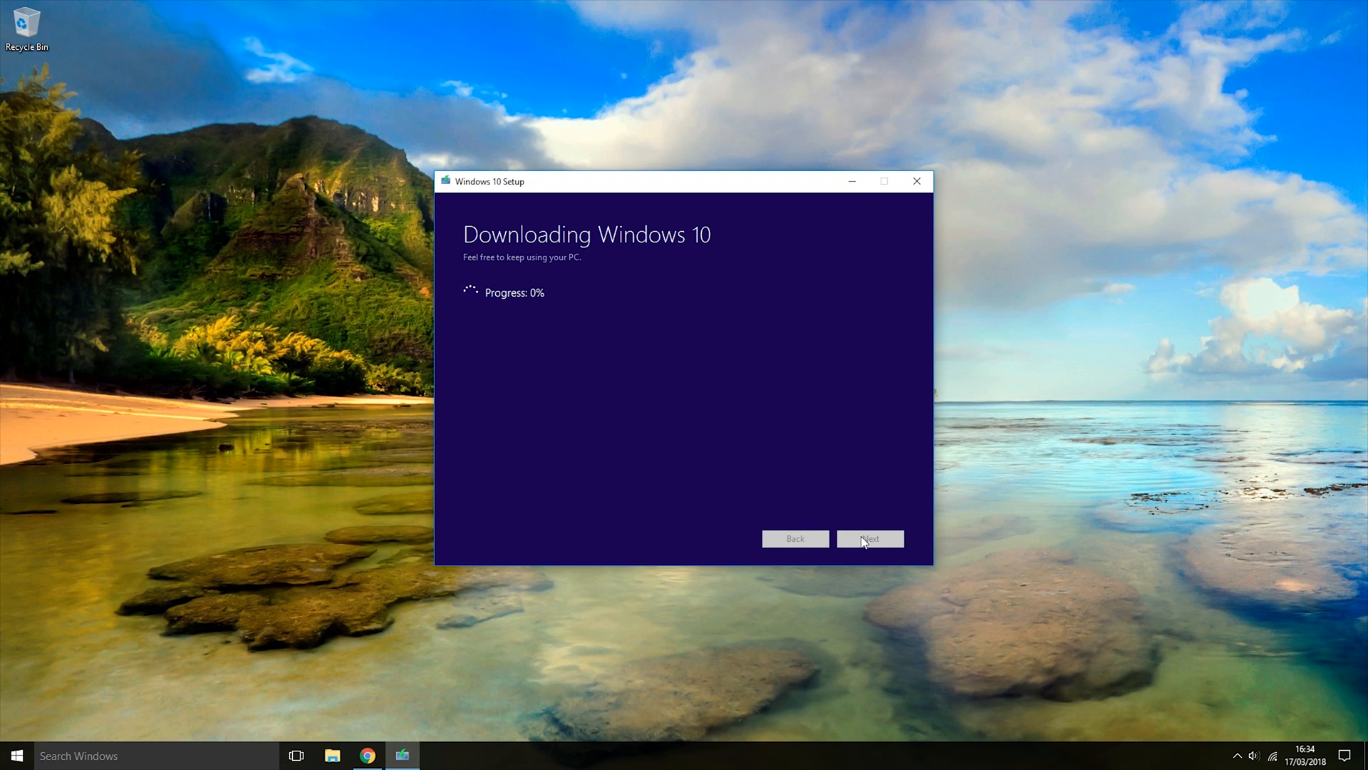
# Finish setup once 'Your USB flash drive is ready' appears, returning to the desktop
pyautogui.click(870, 539)
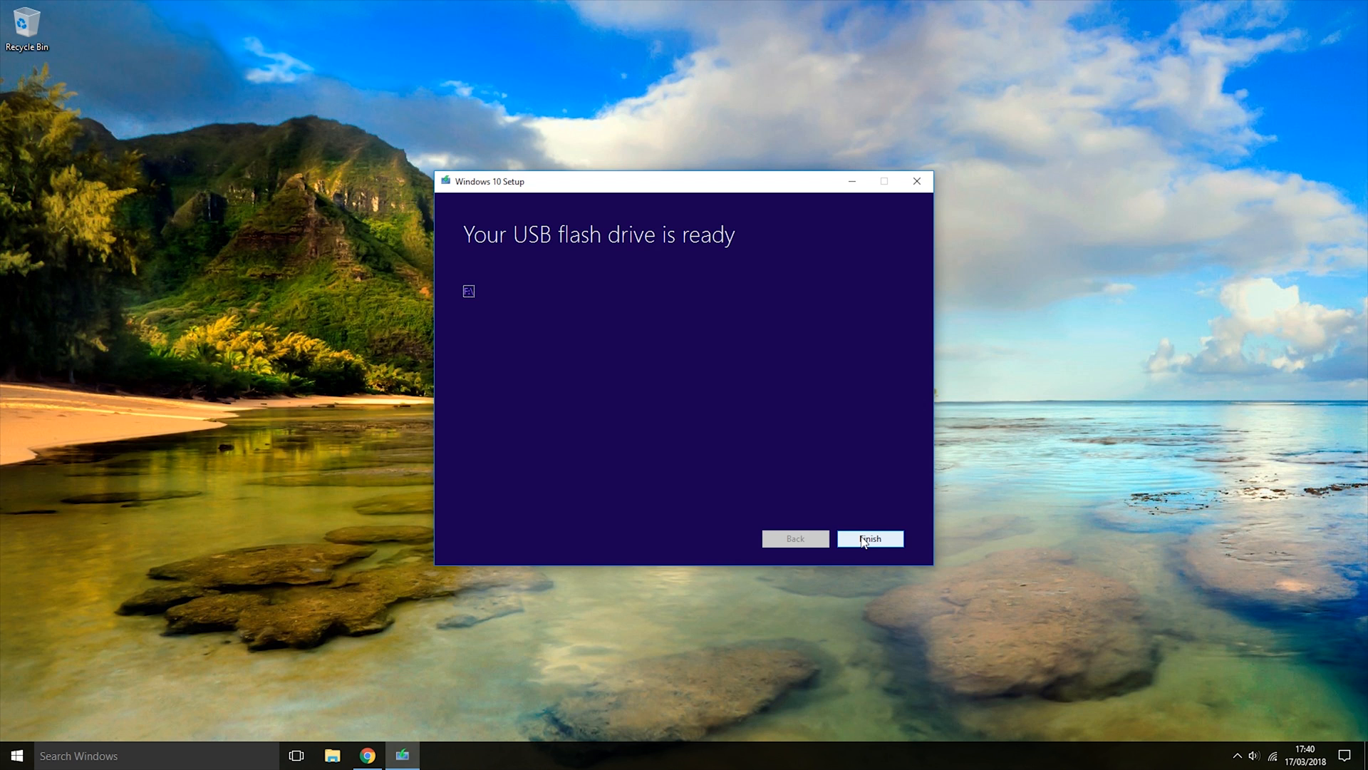
pyautogui.click(869, 538)
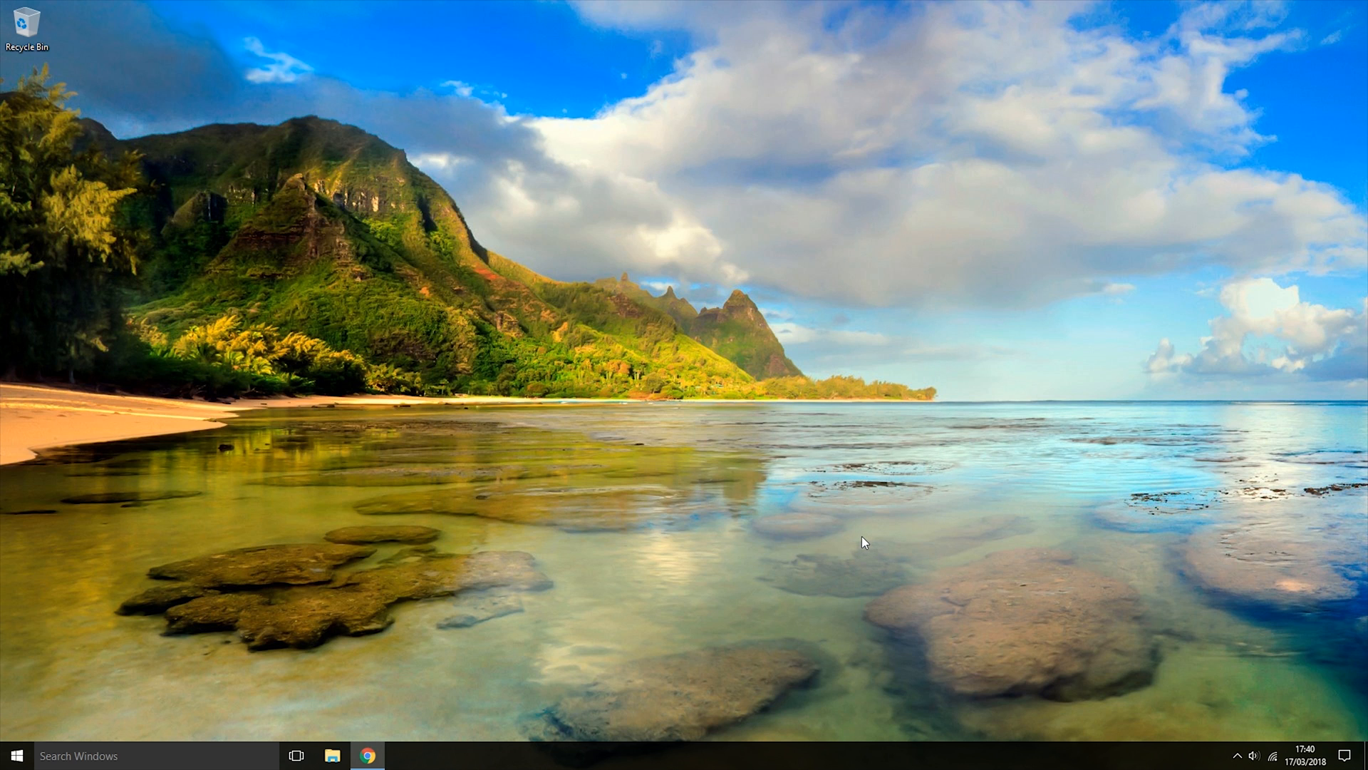
pyautogui.moveTo(644, 582)
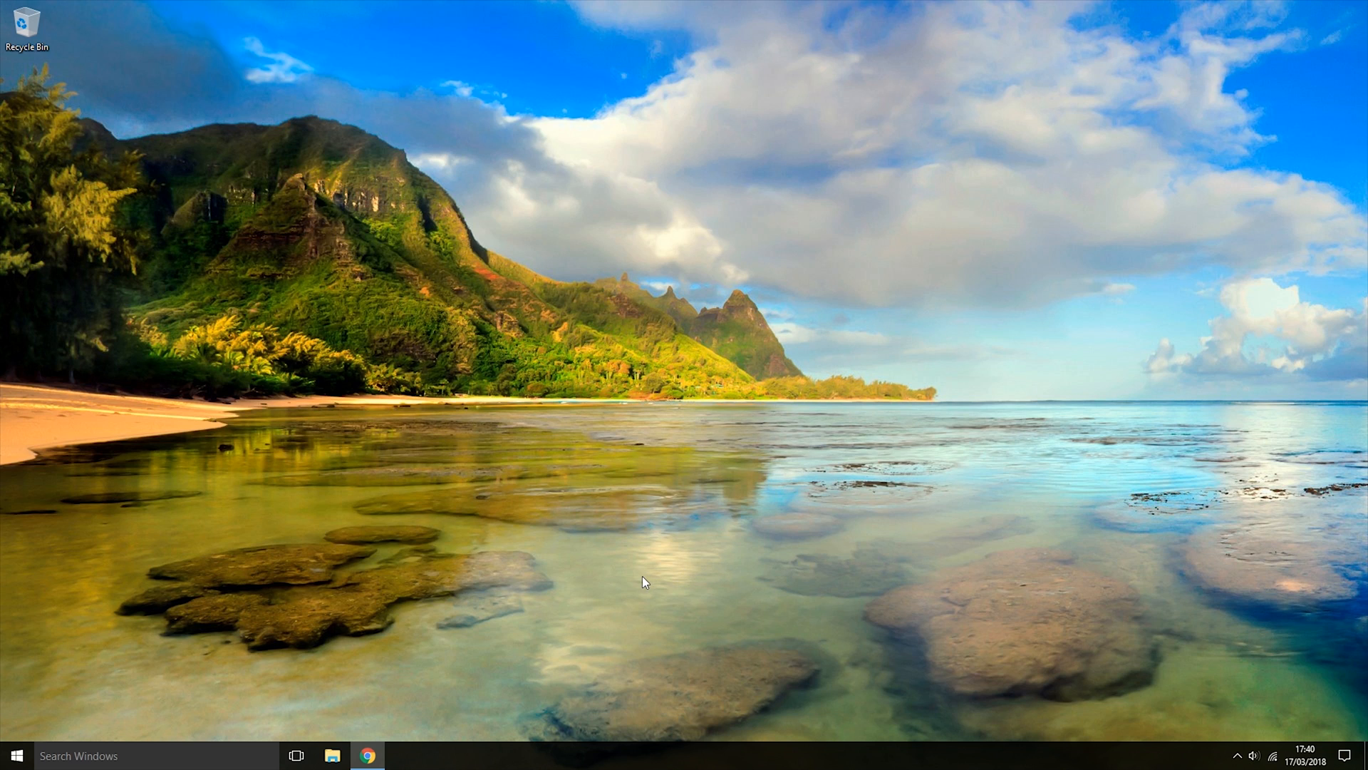